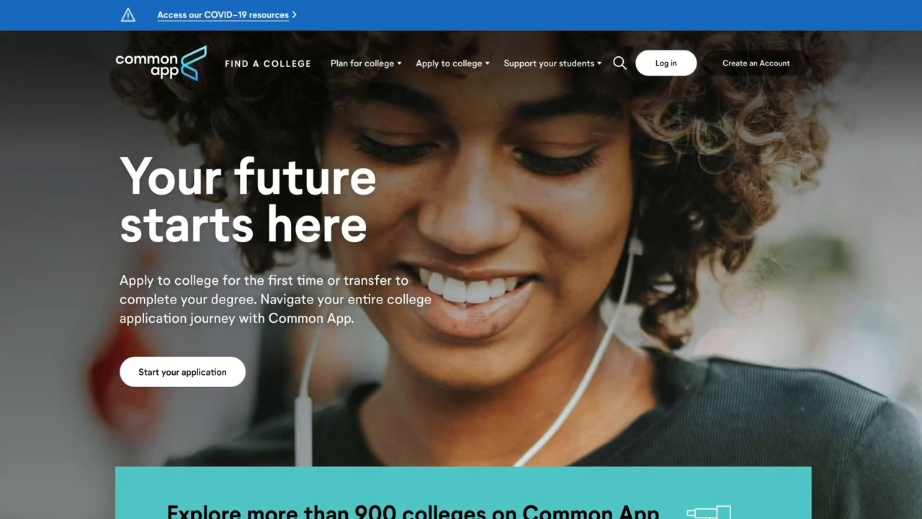
{"action": "mouse_move", "coordinate": [665, 69]}
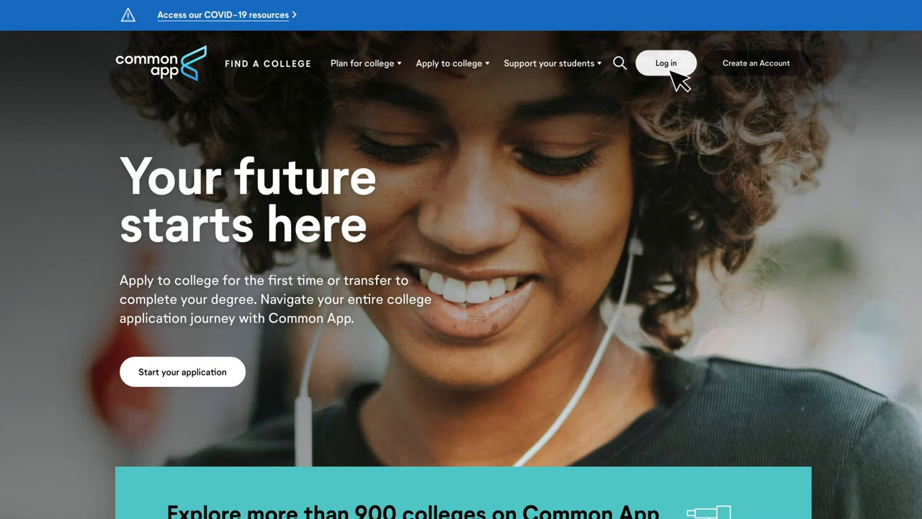
Step: Log in as a first-year student, submitting the saved email and password
{"action": "left_click", "coordinate": [665, 64]}
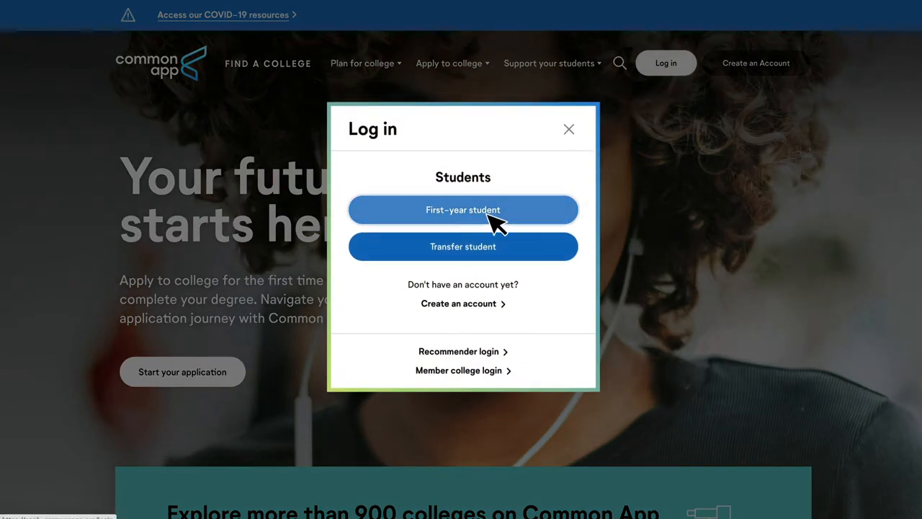
{"action": "left_click", "coordinate": [462, 210]}
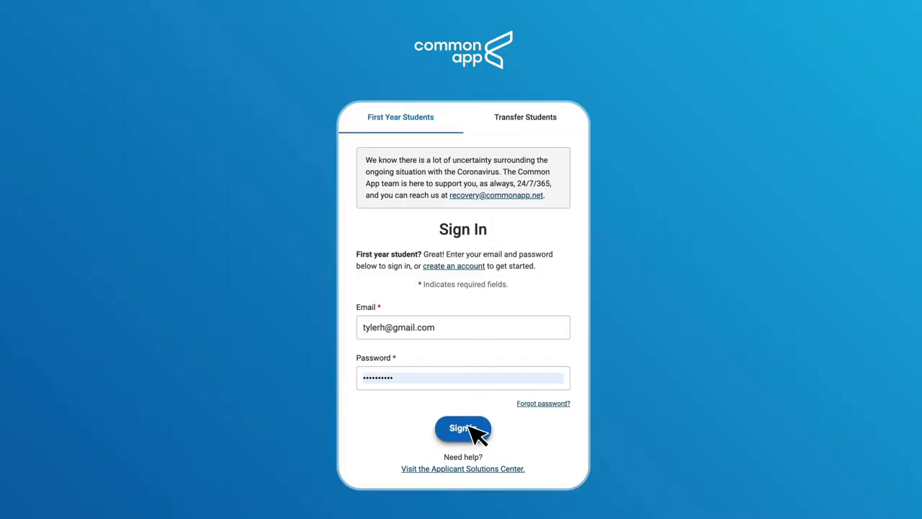
{"action": "left_click", "coordinate": [463, 428]}
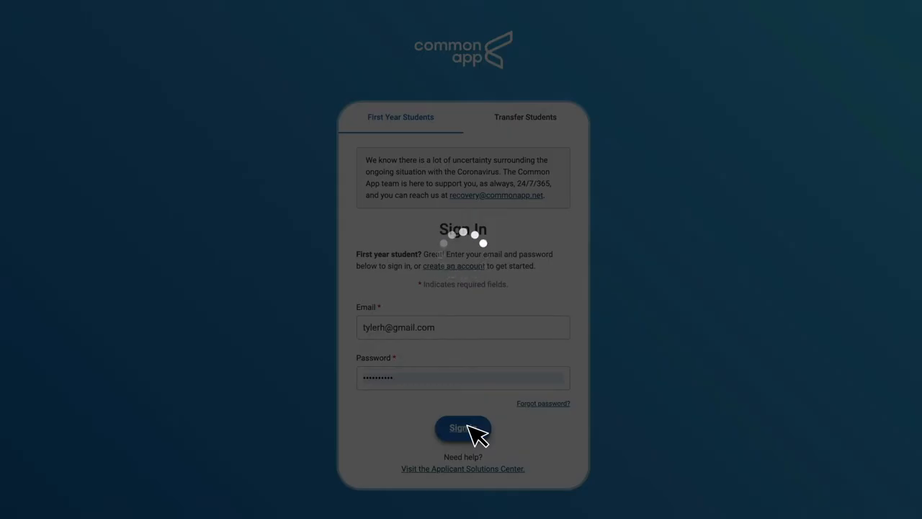
{"action": "left_click", "coordinate": [462, 426]}
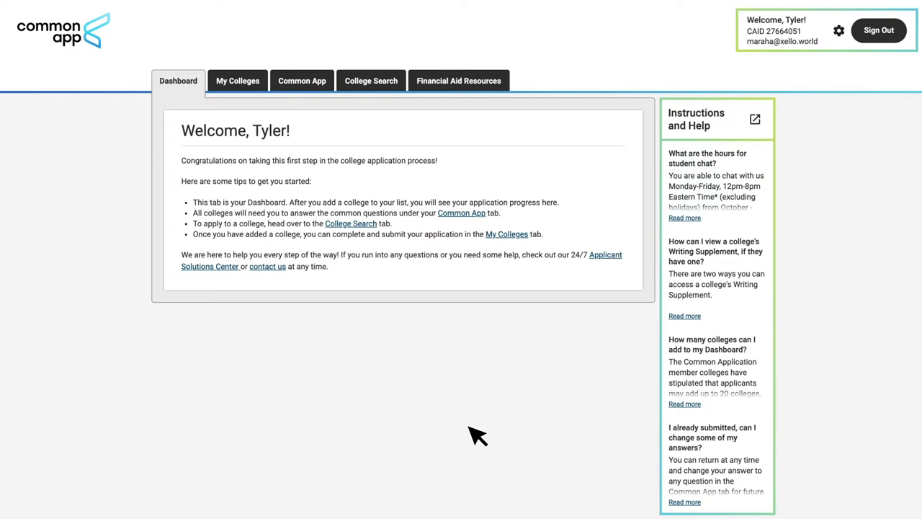
{"action": "mouse_move", "coordinate": [311, 94]}
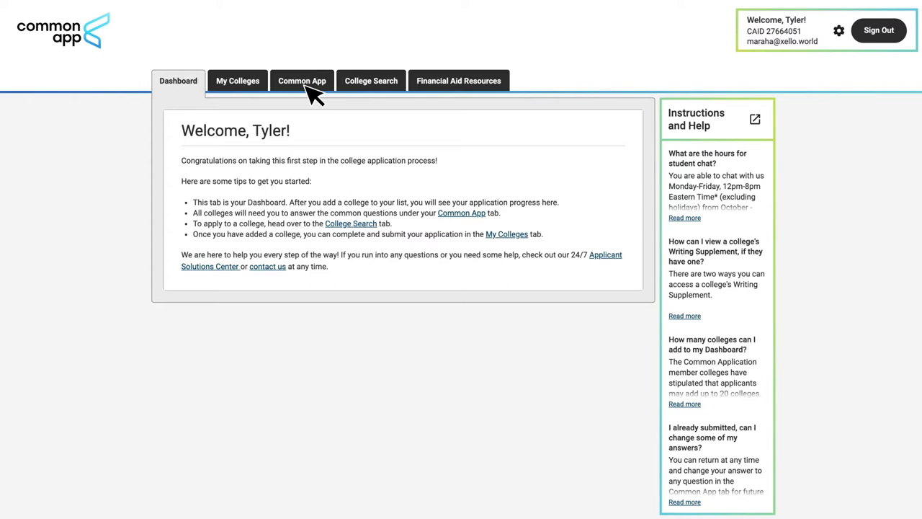
{"action": "mouse_move", "coordinate": [295, 92]}
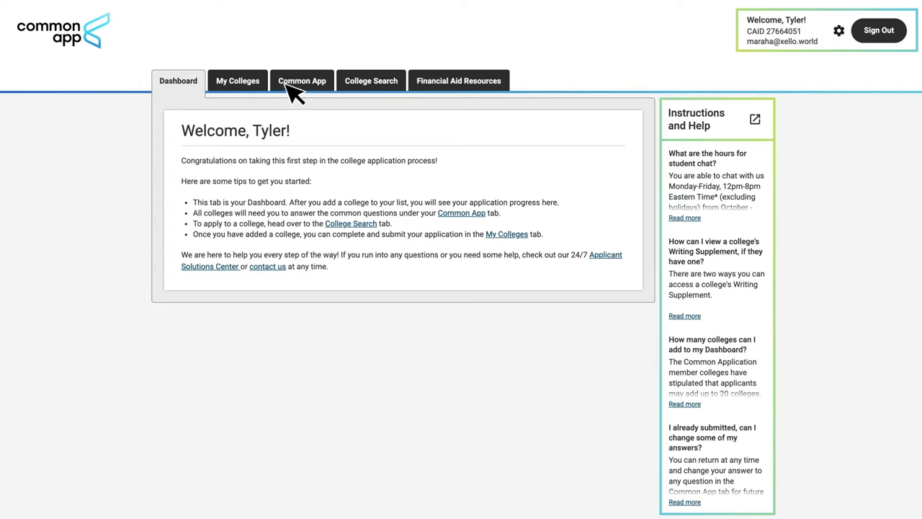
Step: Search College Search for 'Boston', add Boston University, and return to the My Colleges list
{"action": "left_click", "coordinate": [237, 81]}
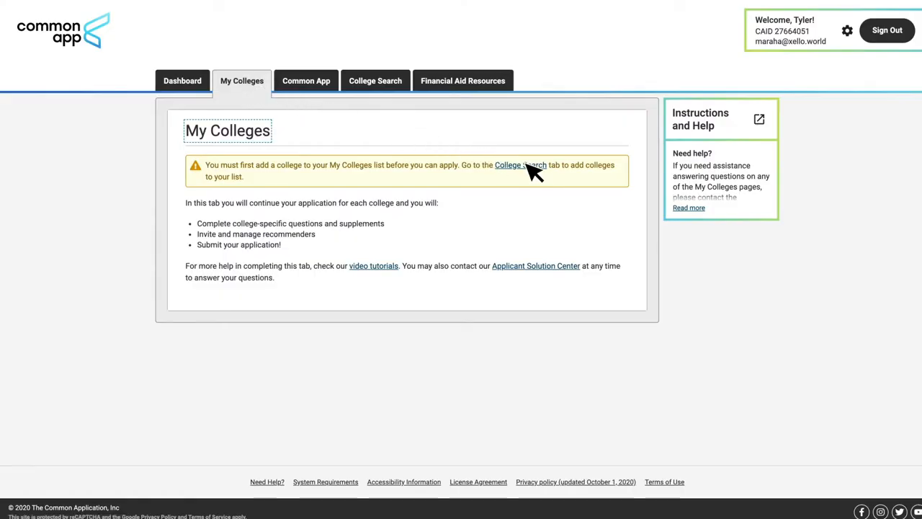
{"action": "left_click", "coordinate": [522, 165]}
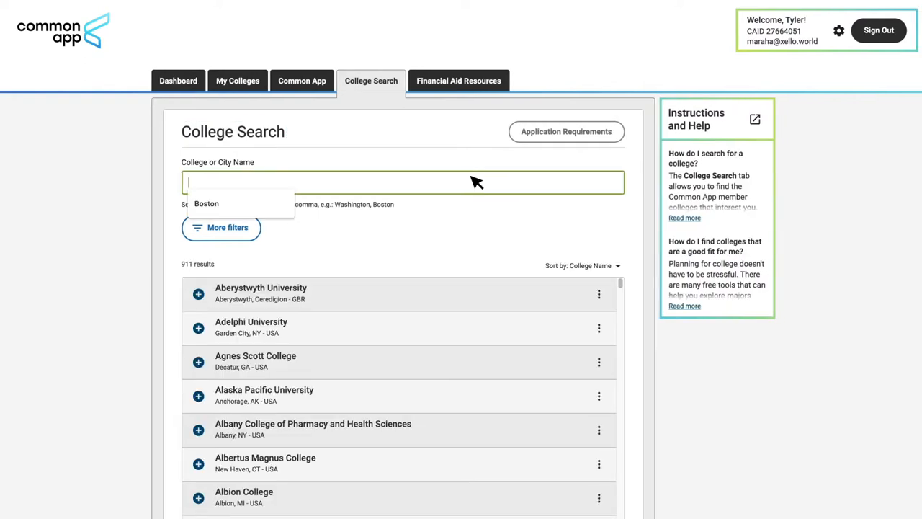
{"action": "type", "text": "Boston"}
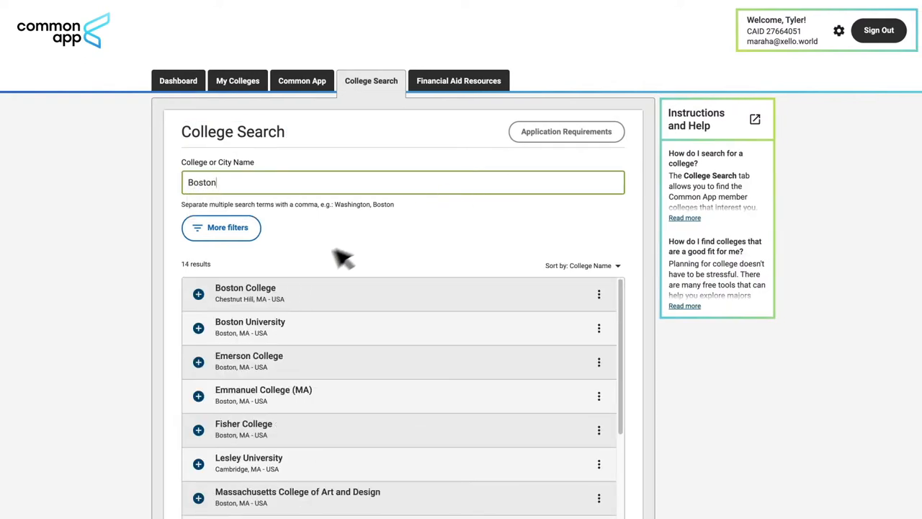
{"action": "left_click", "coordinate": [199, 328]}
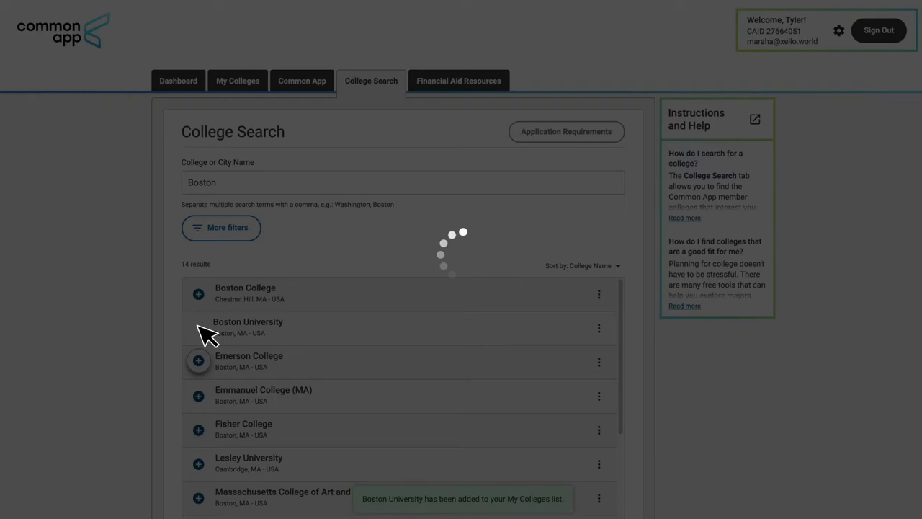
{"action": "left_click", "coordinate": [199, 329]}
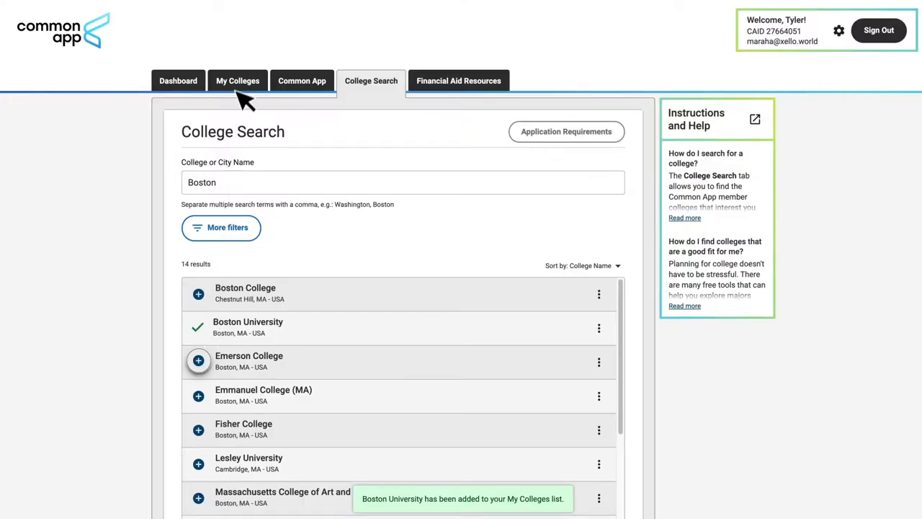
{"action": "left_click", "coordinate": [236, 80]}
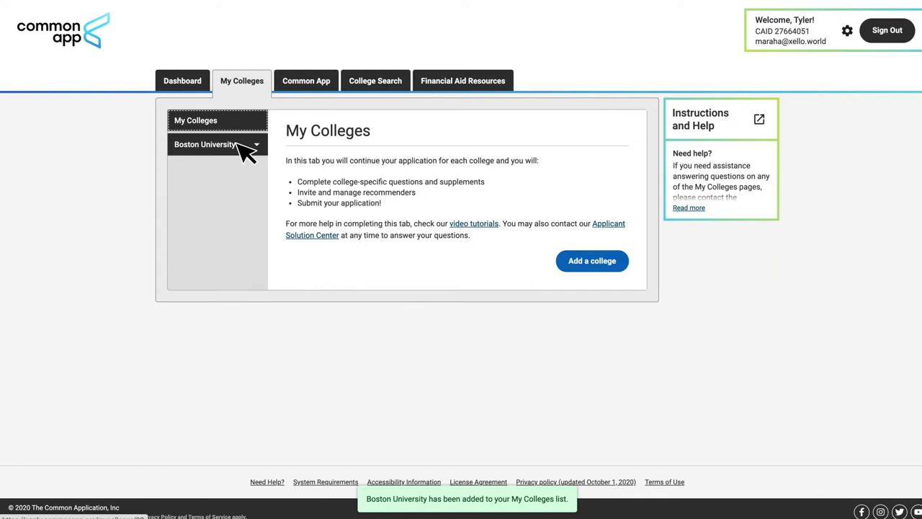
Step: Review Boston University's application questions, then move to its Recommenders and FERPA section
{"action": "left_click", "coordinate": [208, 144]}
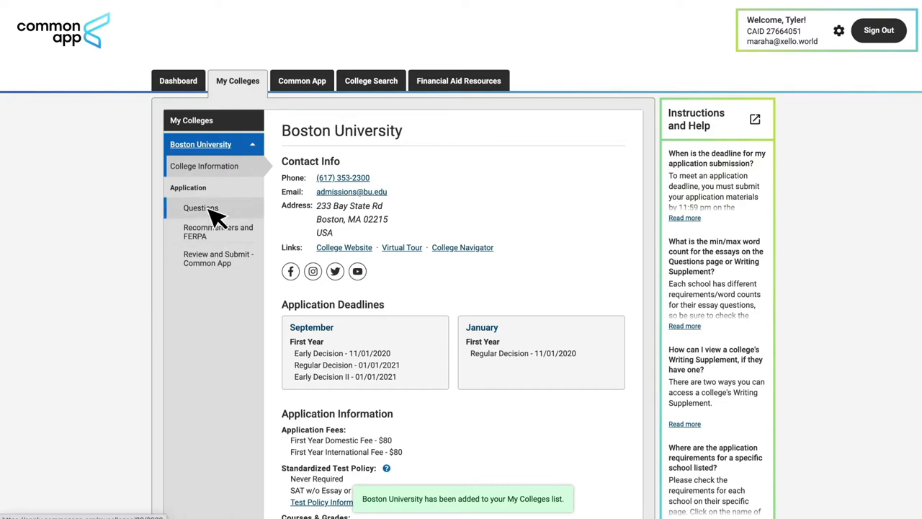
{"action": "left_click", "coordinate": [202, 208]}
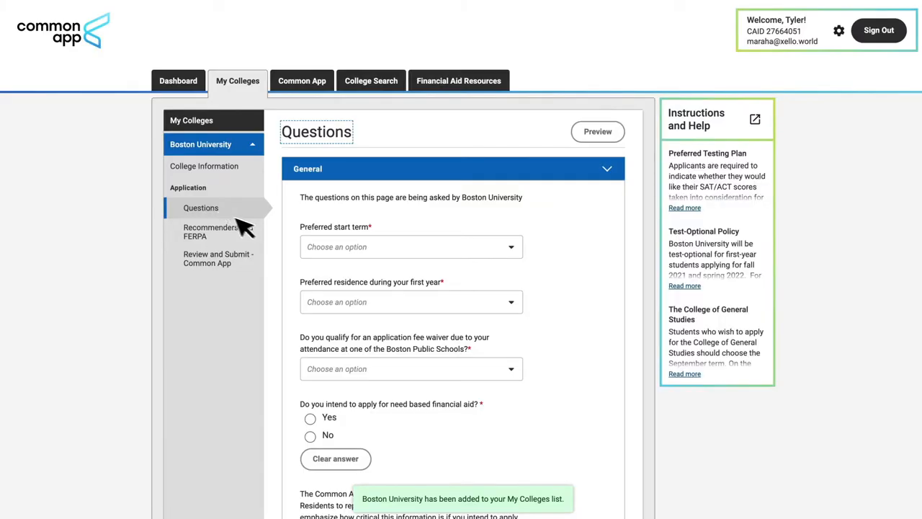
{"action": "left_click", "coordinate": [410, 247]}
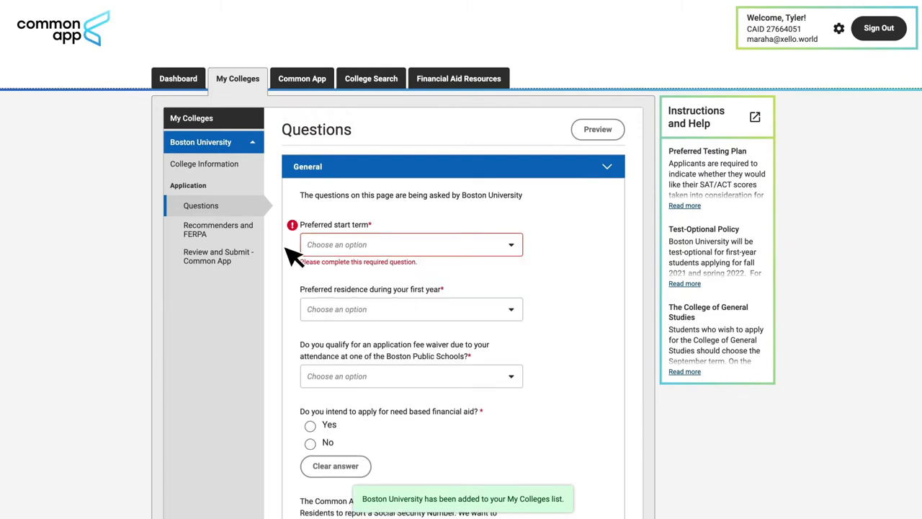
{"action": "scroll", "scroll_direction": "down", "scroll_amount": 3}
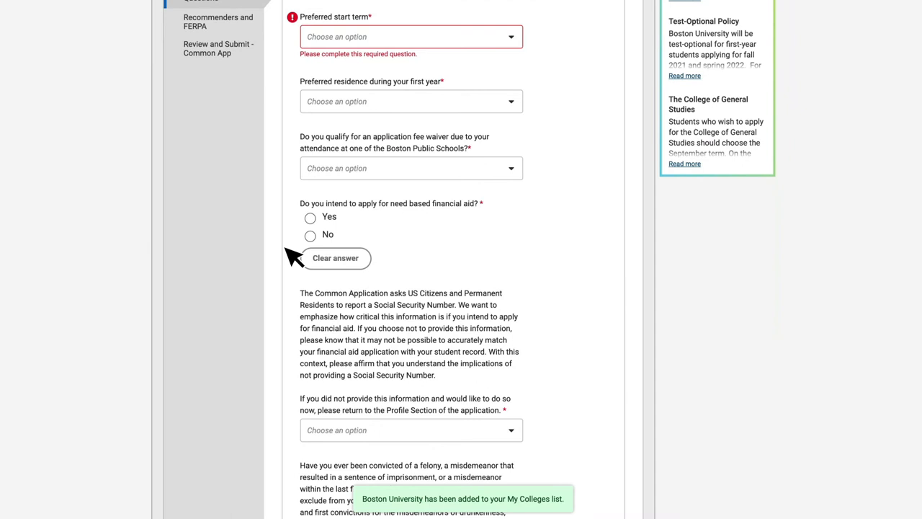
{"action": "scroll", "scroll_direction": "down", "scroll_amount": 3}
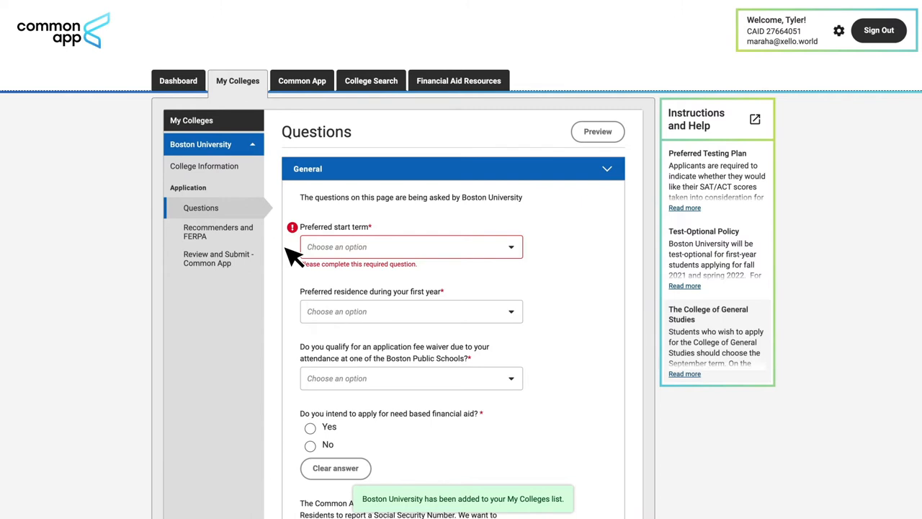
{"action": "left_click", "coordinate": [222, 230]}
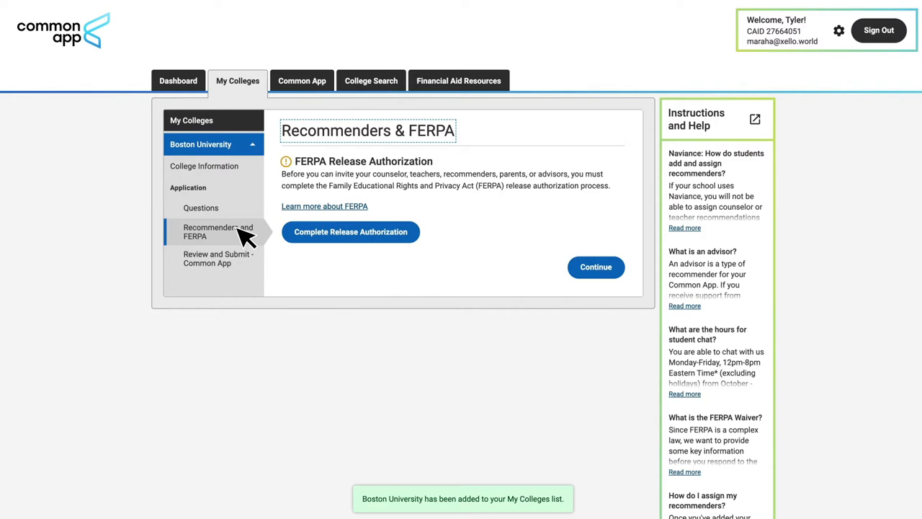
{"action": "left_click", "coordinate": [352, 231]}
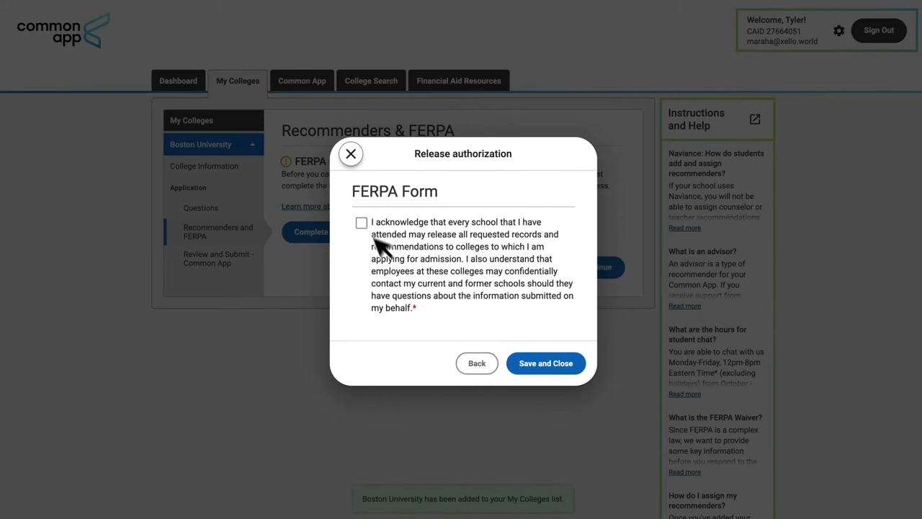
{"action": "left_click", "coordinate": [361, 221]}
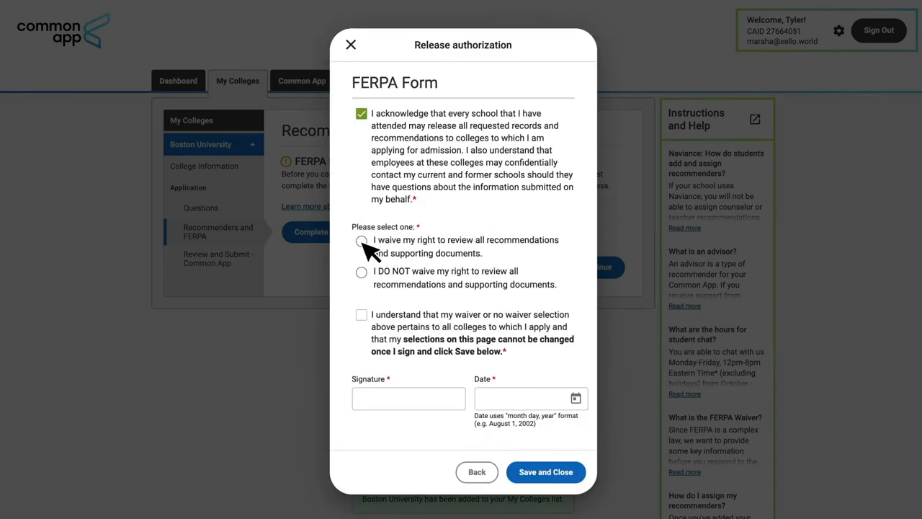
{"action": "left_click", "coordinate": [360, 240]}
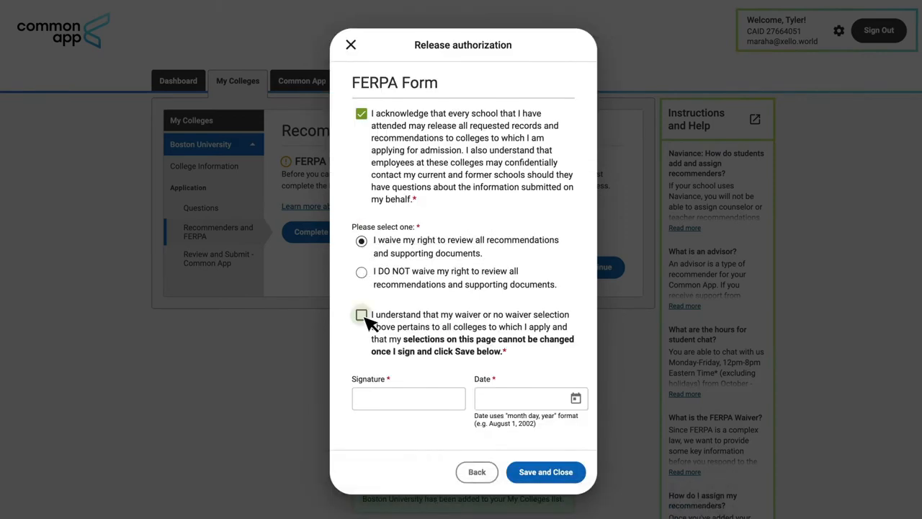
{"action": "type", "text": "Tyler Hern"}
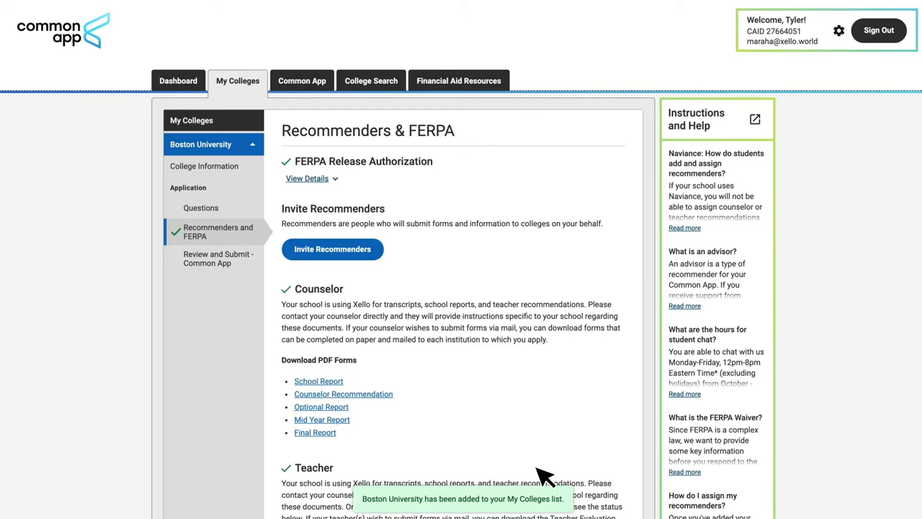
{"action": "scroll", "scroll_direction": "down", "scroll_amount": 3}
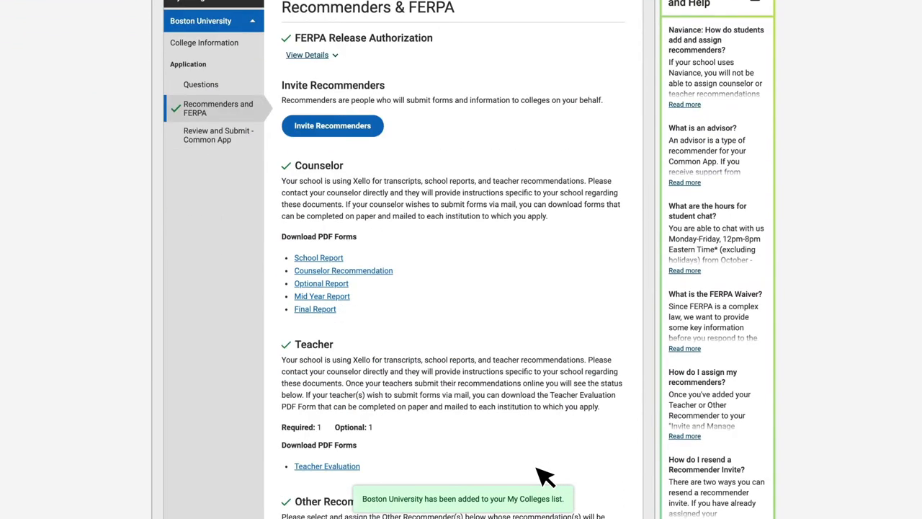
{"action": "scroll", "scroll_direction": "down", "scroll_amount": 3}
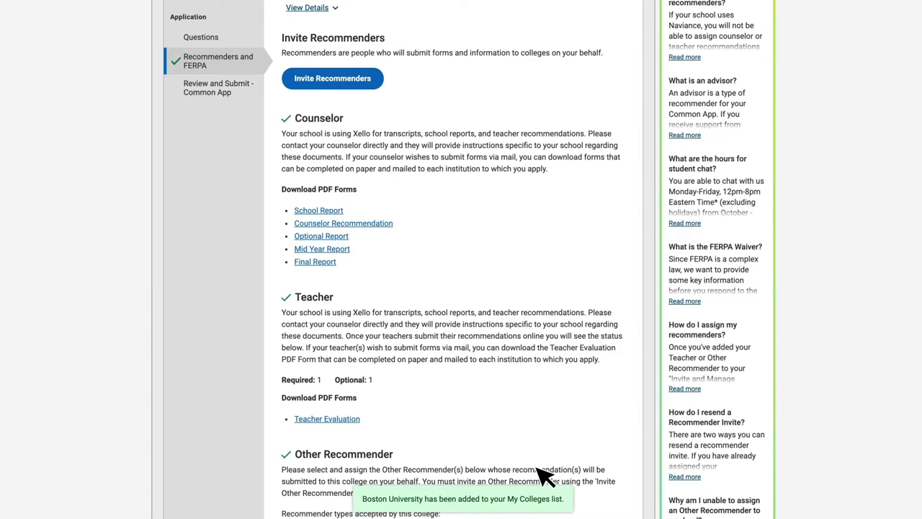
{"action": "mouse_move", "coordinate": [372, 328]}
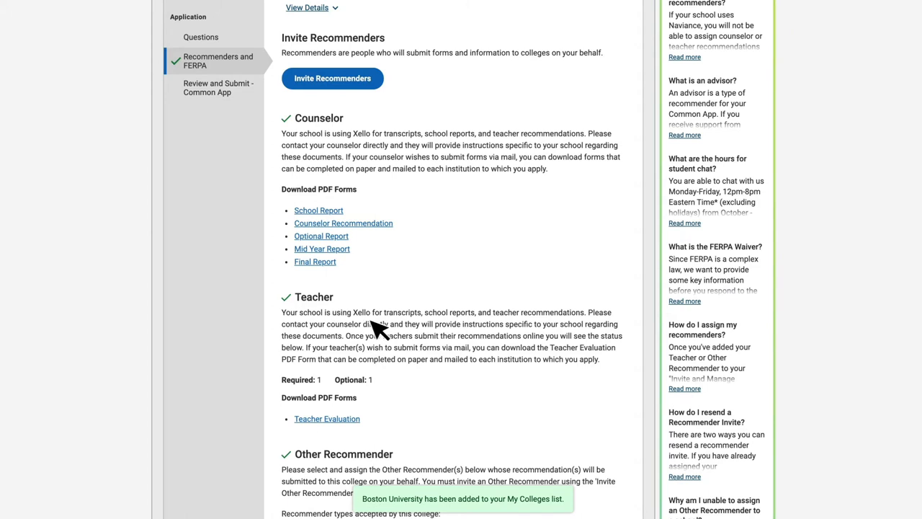
{"action": "mouse_move", "coordinate": [512, 328]}
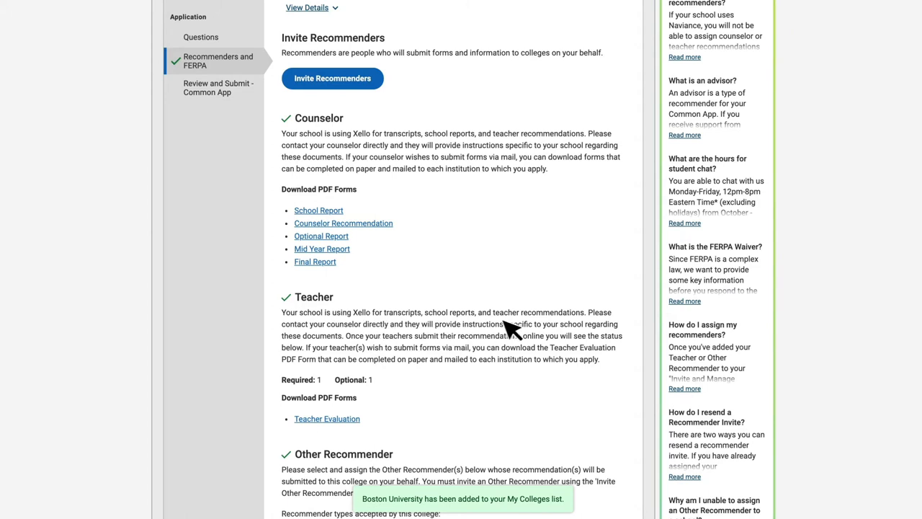
{"action": "scroll", "scroll_direction": "down", "scroll_amount": 3}
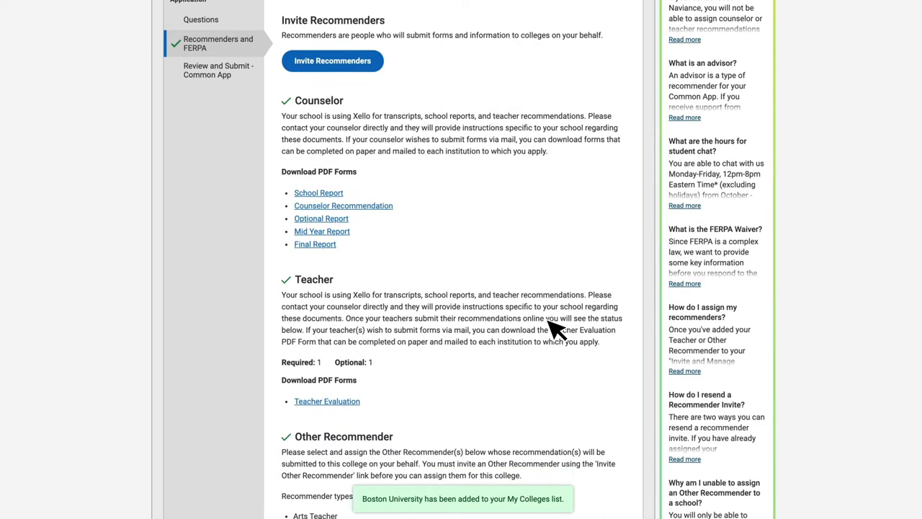
{"action": "scroll", "scroll_direction": "down", "scroll_amount": 3}
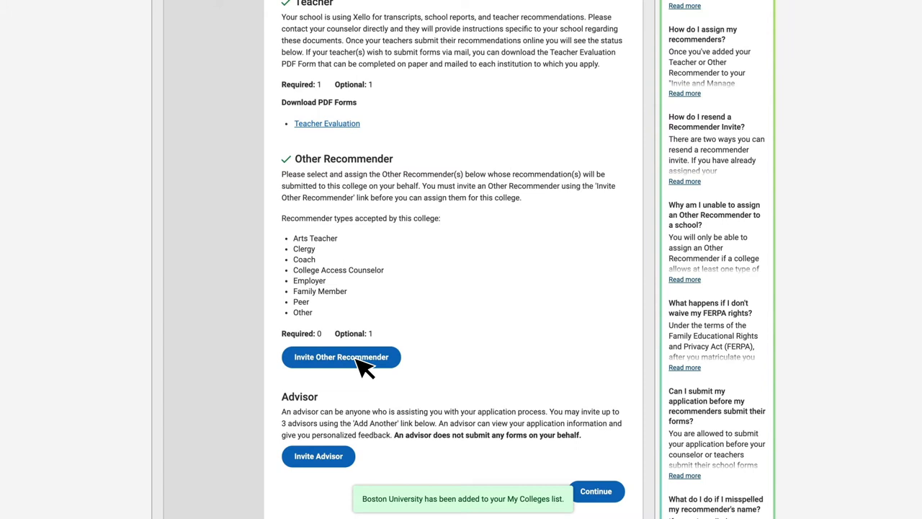
{"action": "mouse_move", "coordinate": [324, 271]}
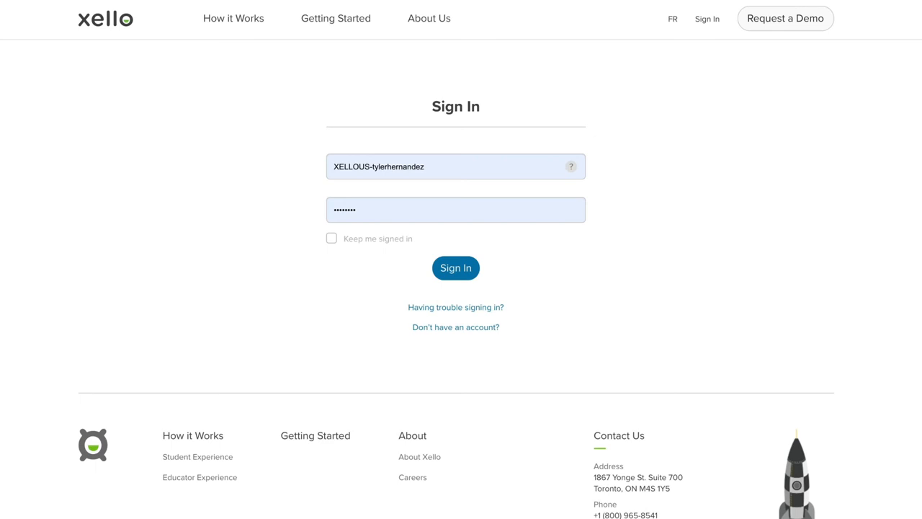
Step: Sign in to Xello as the student and go to College Planning under Goals & Plans
{"action": "left_click", "coordinate": [455, 267]}
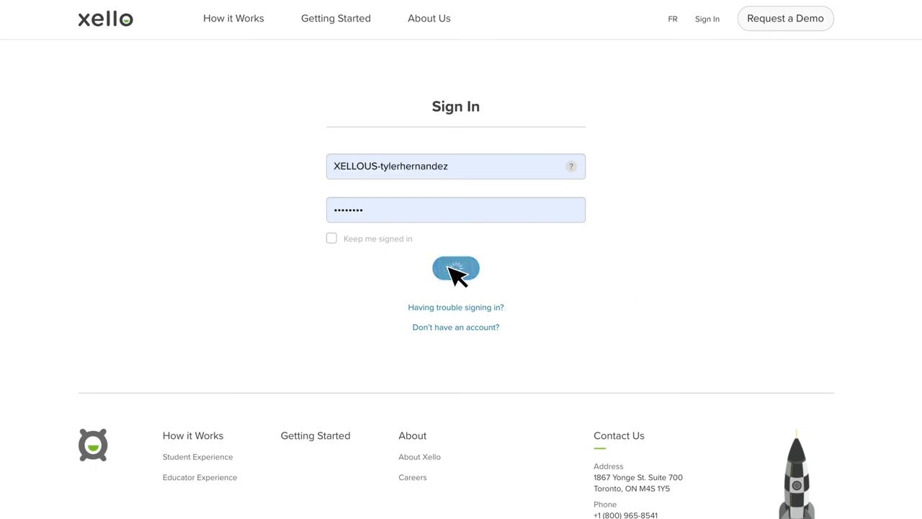
{"action": "left_click", "coordinate": [456, 270]}
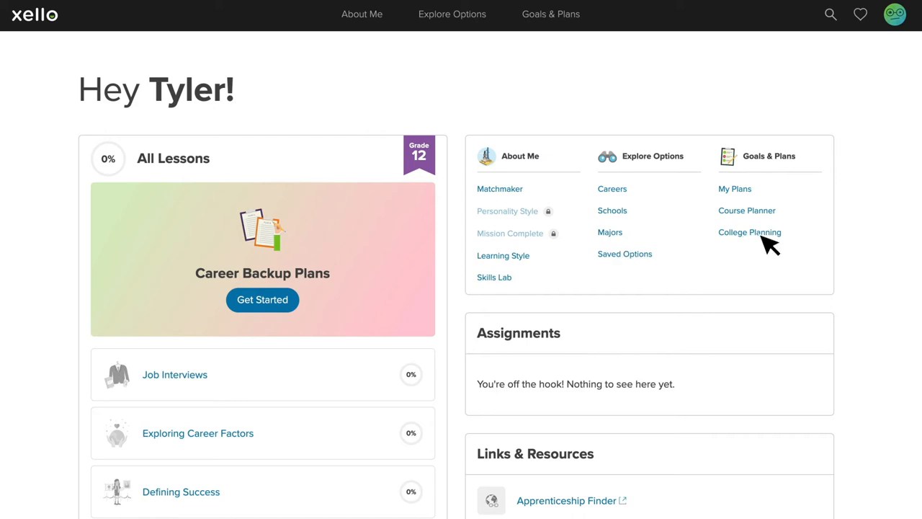
{"action": "left_click", "coordinate": [749, 232]}
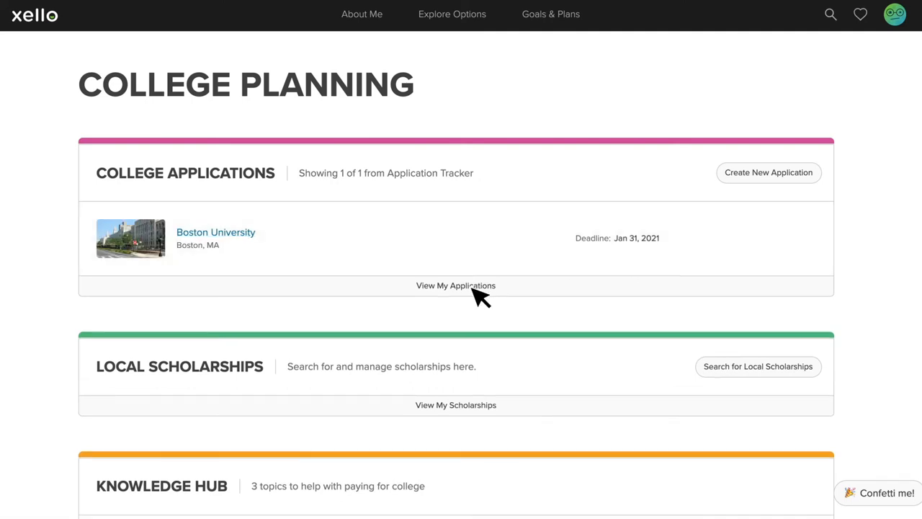
Step: From View My Applications, connect the Common App account and sign in to complete the link
{"action": "left_click", "coordinate": [455, 285]}
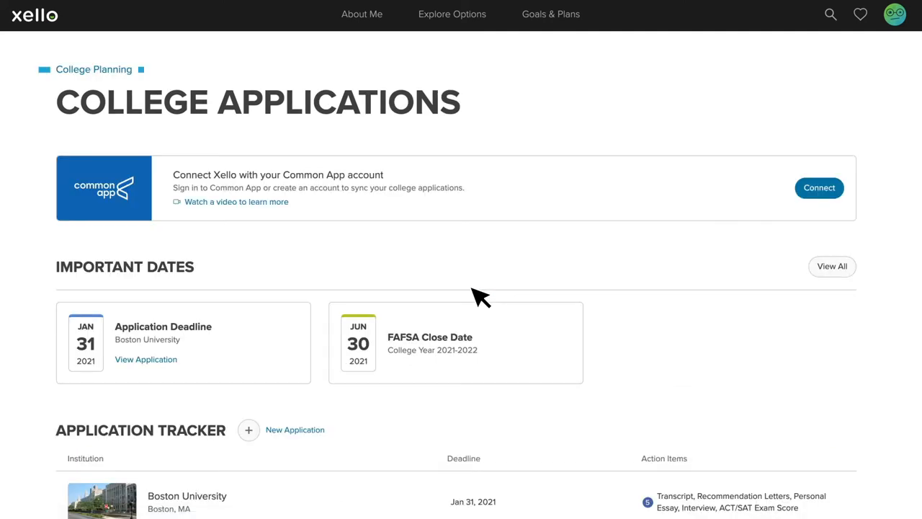
{"action": "mouse_move", "coordinate": [565, 209]}
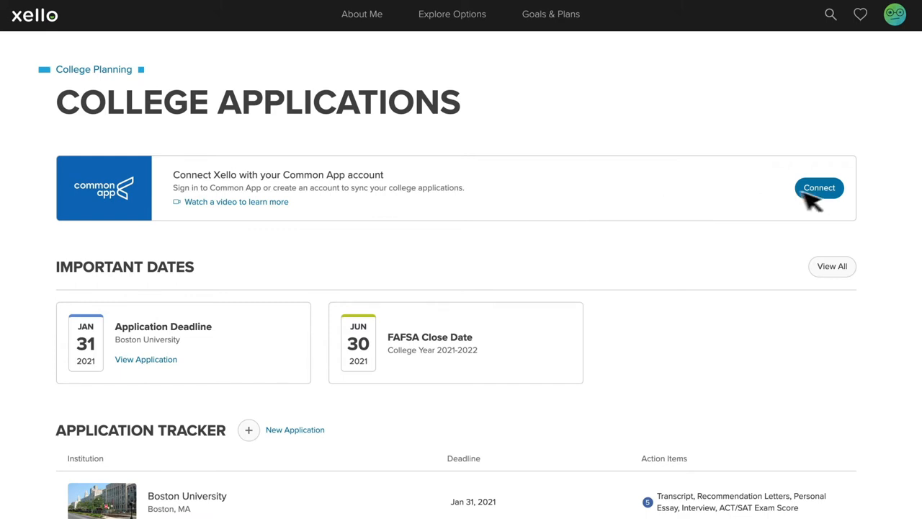
{"action": "left_click", "coordinate": [818, 188]}
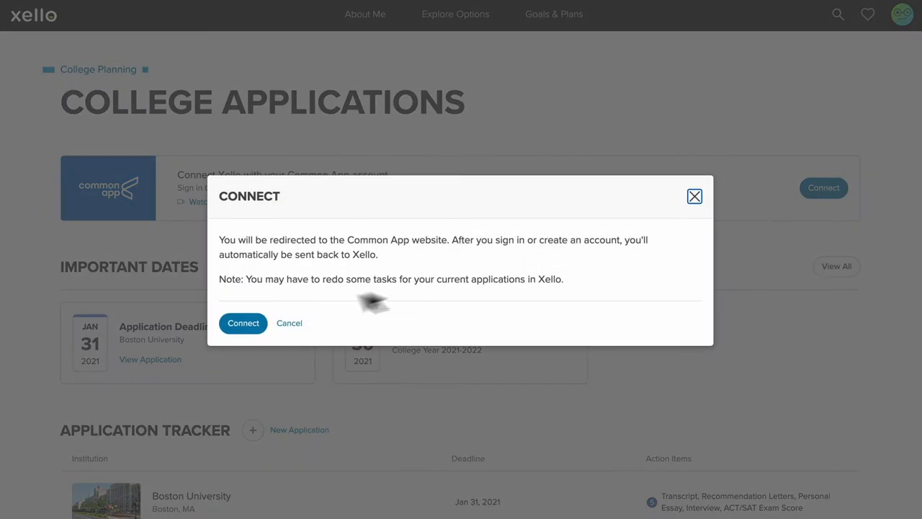
{"action": "left_click", "coordinate": [242, 322]}
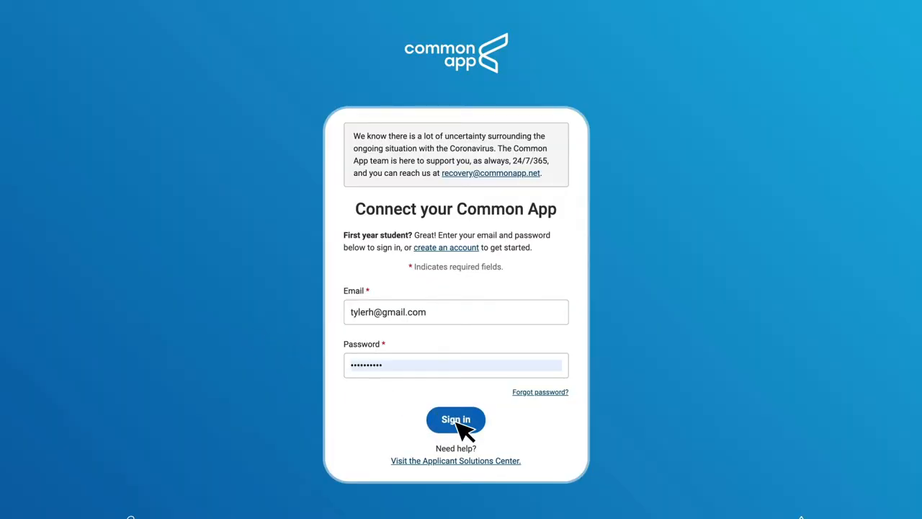
{"action": "left_click", "coordinate": [455, 419]}
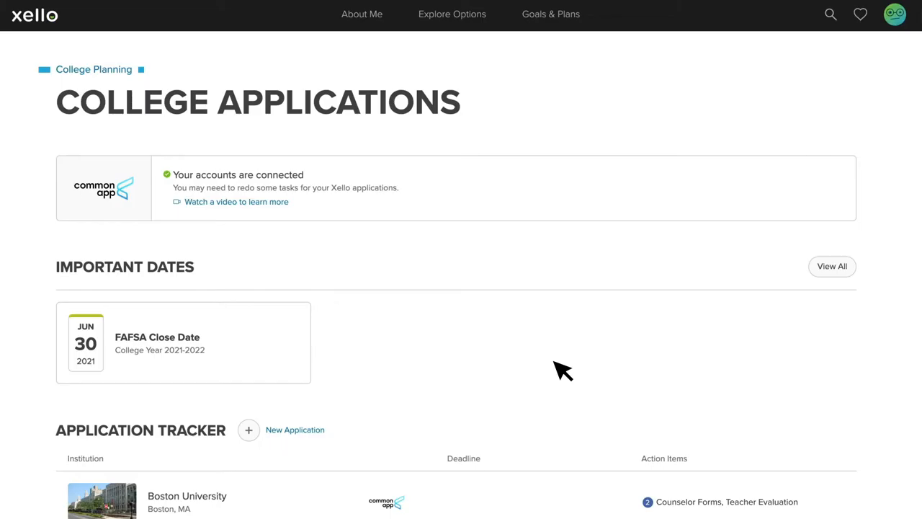
{"action": "mouse_move", "coordinate": [518, 238]}
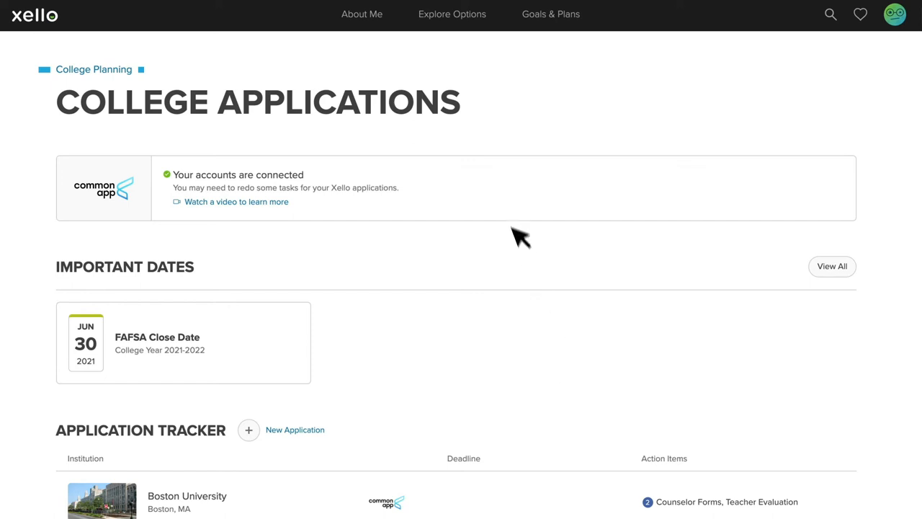
{"action": "mouse_move", "coordinate": [515, 222]}
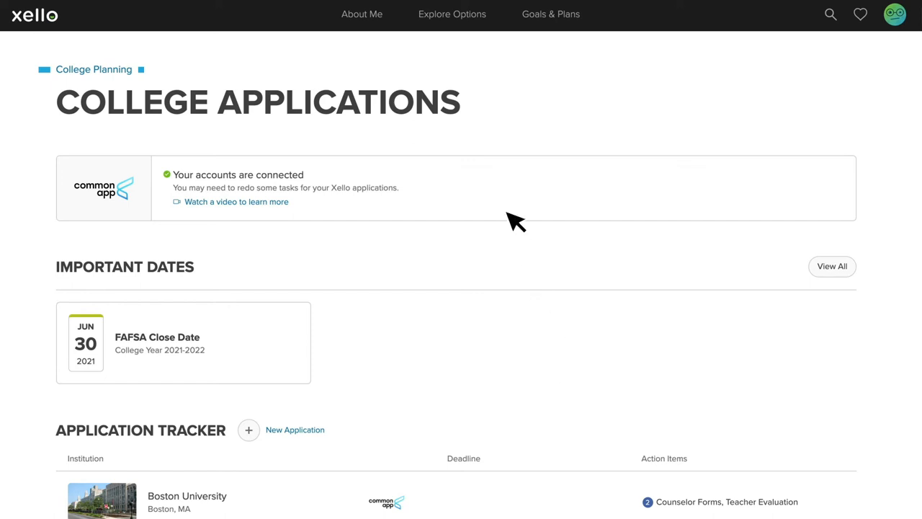
{"action": "scroll", "scroll_direction": "down", "scroll_amount": 3}
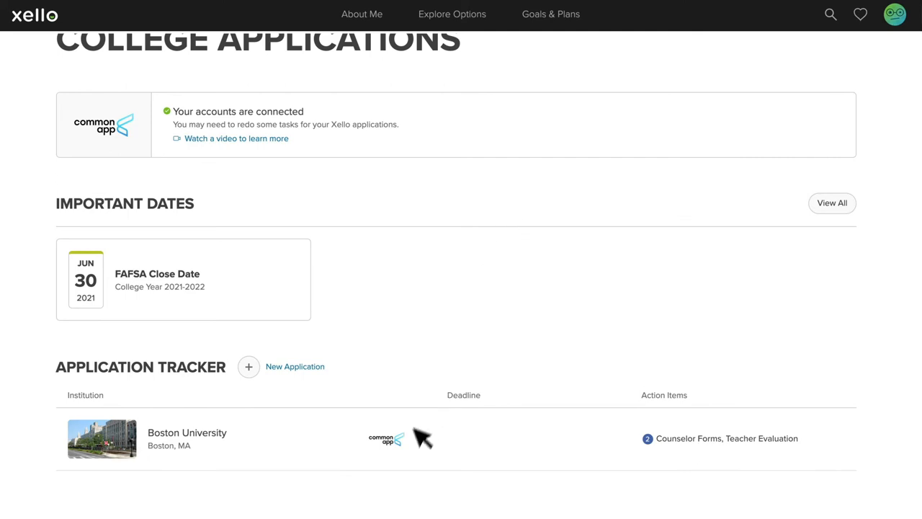
{"action": "mouse_move", "coordinate": [415, 455]}
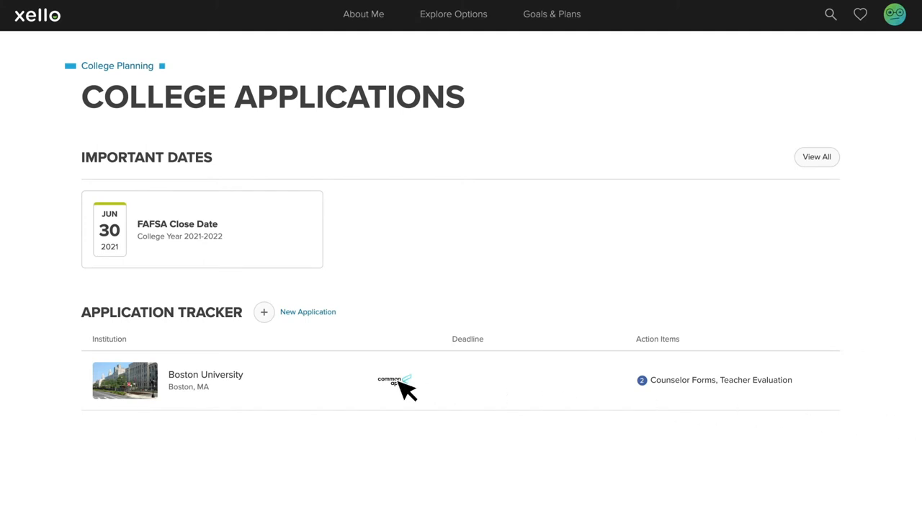
Step: From Boston University's checklist in the Application Tracker, start assigning a counselor for counselor forms
{"action": "left_click", "coordinate": [204, 380]}
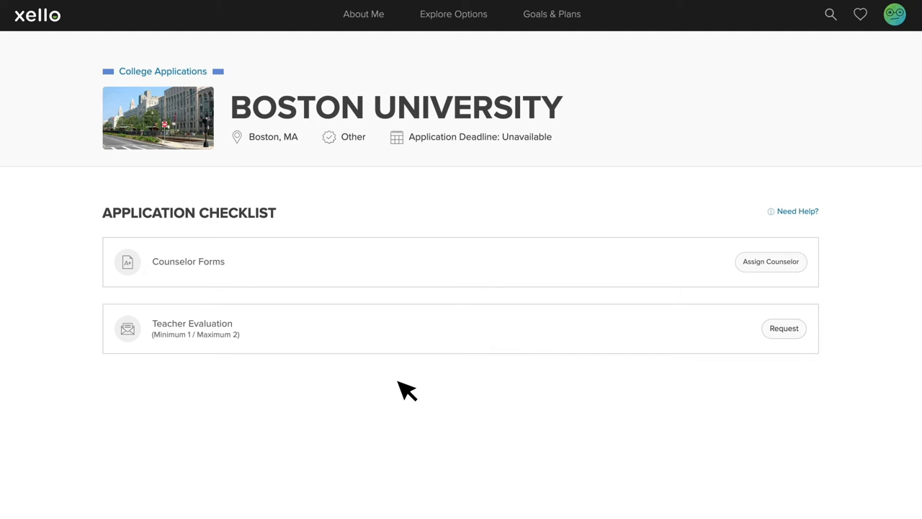
{"action": "mouse_move", "coordinate": [749, 288]}
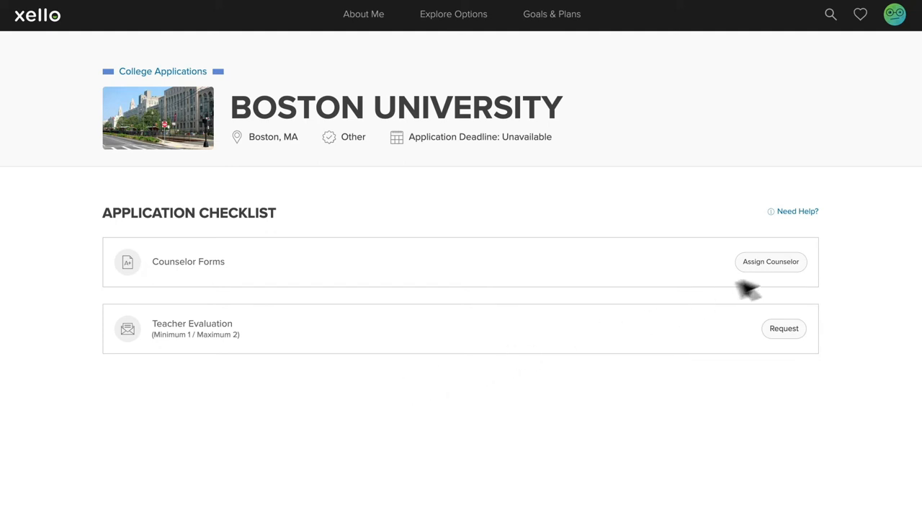
{"action": "mouse_move", "coordinate": [789, 273]}
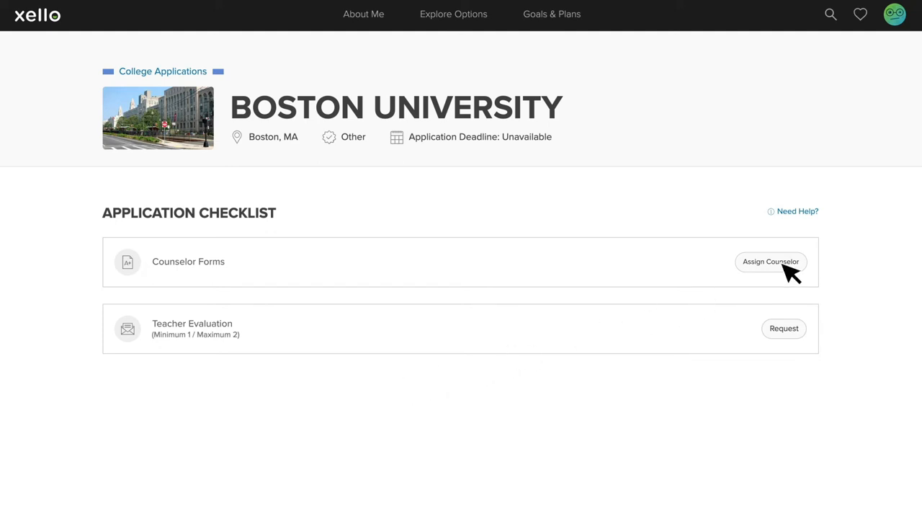
{"action": "left_click", "coordinate": [769, 262]}
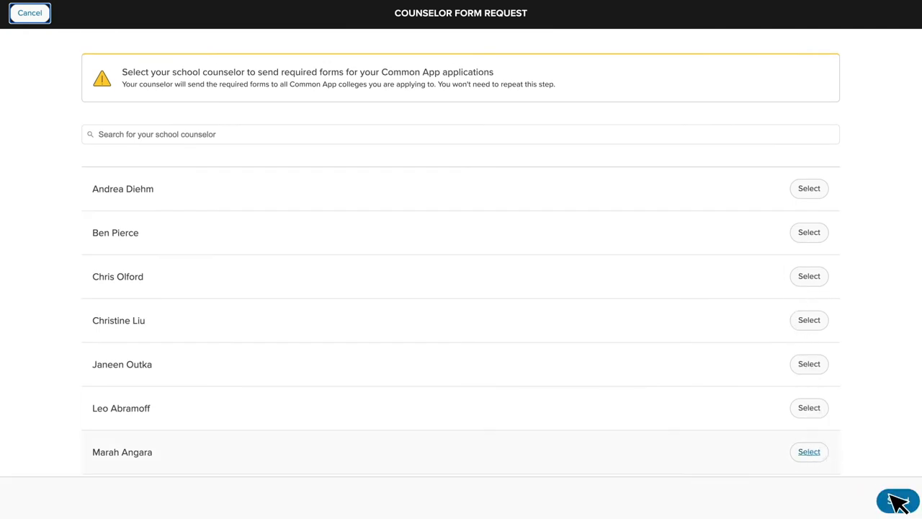
{"action": "left_click", "coordinate": [810, 452]}
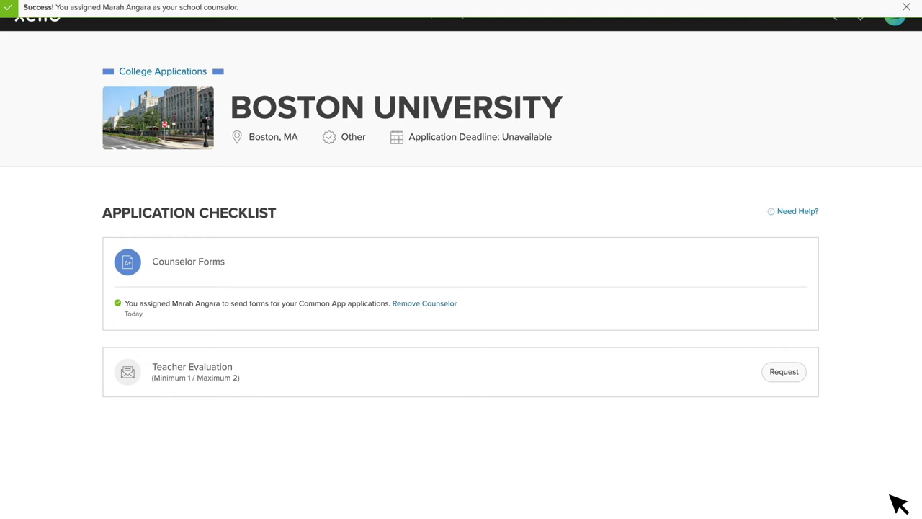
{"action": "mouse_move", "coordinate": [156, 324]}
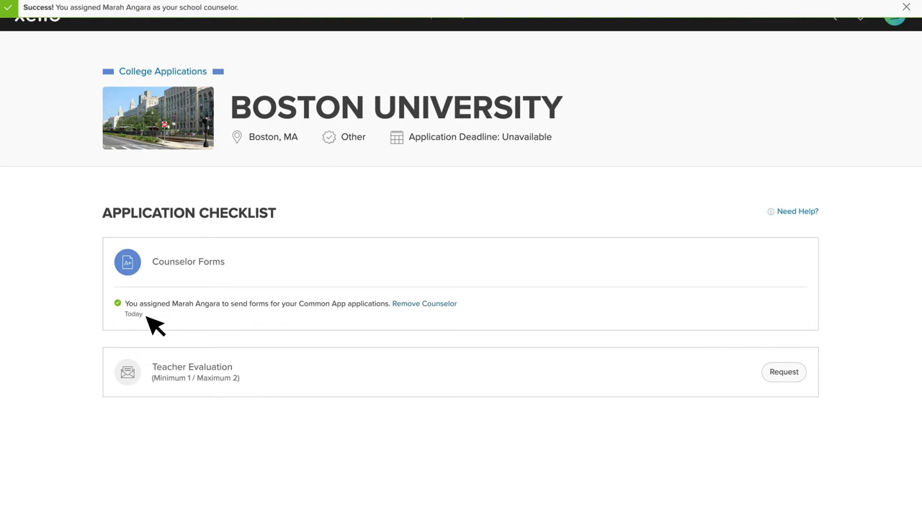
{"action": "mouse_move", "coordinate": [216, 314]}
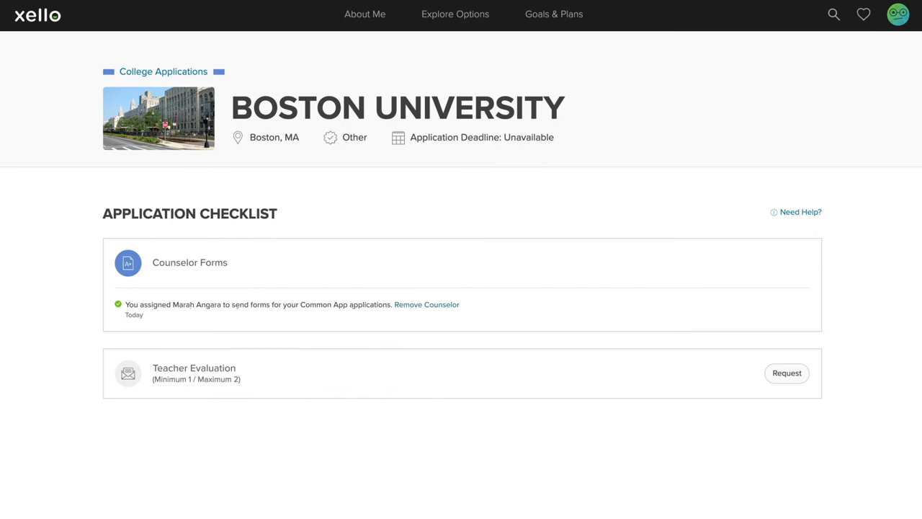
{"action": "left_click", "coordinate": [787, 372]}
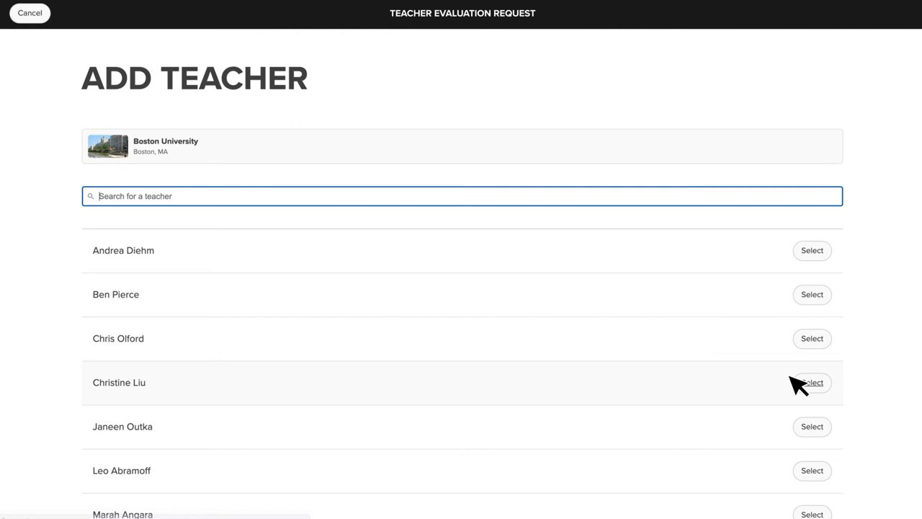
{"action": "scroll", "scroll_direction": "down", "scroll_amount": 3}
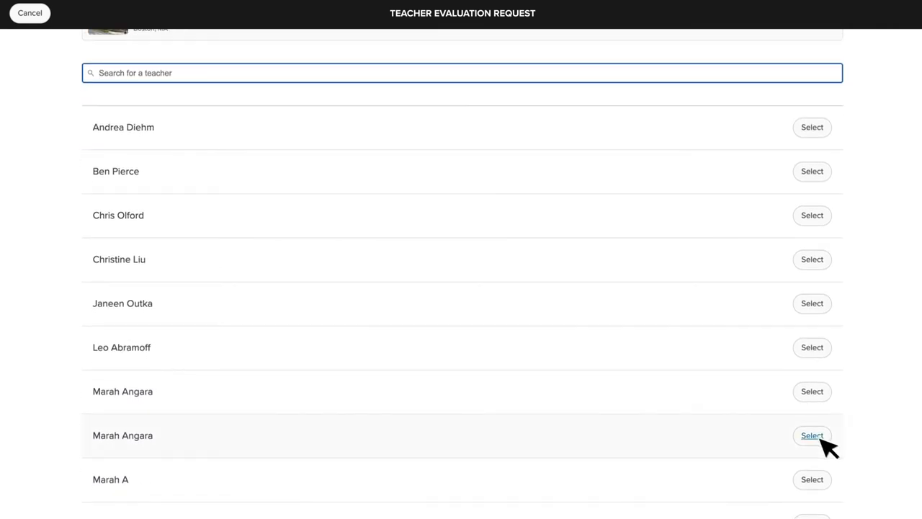
{"action": "left_click", "coordinate": [812, 435]}
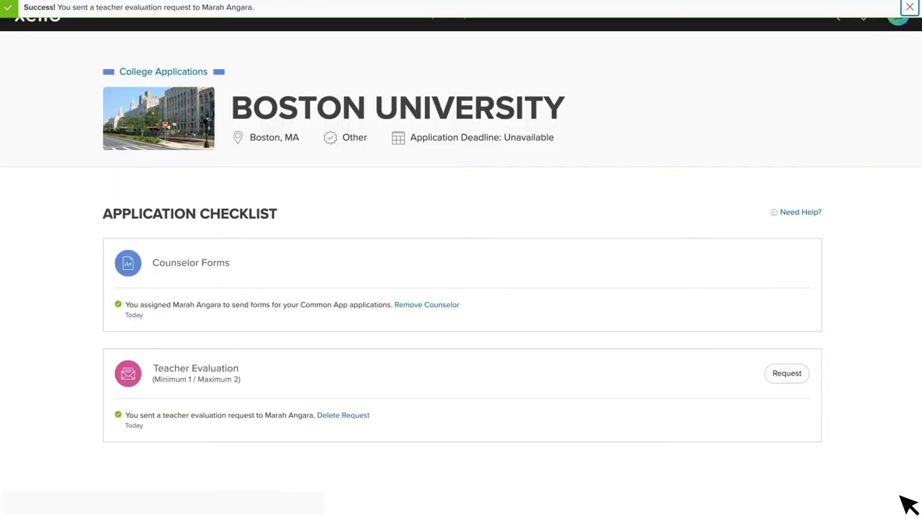
{"action": "mouse_move", "coordinate": [262, 425]}
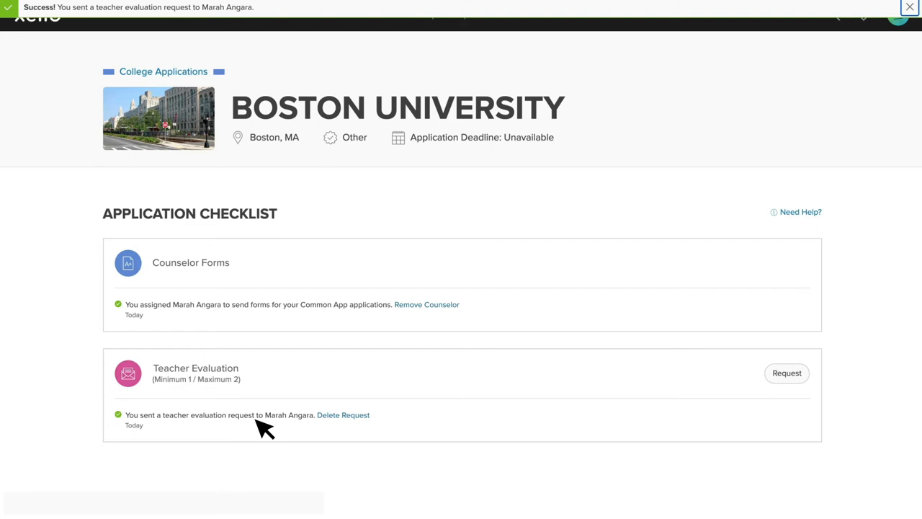
{"action": "mouse_move", "coordinate": [360, 423]}
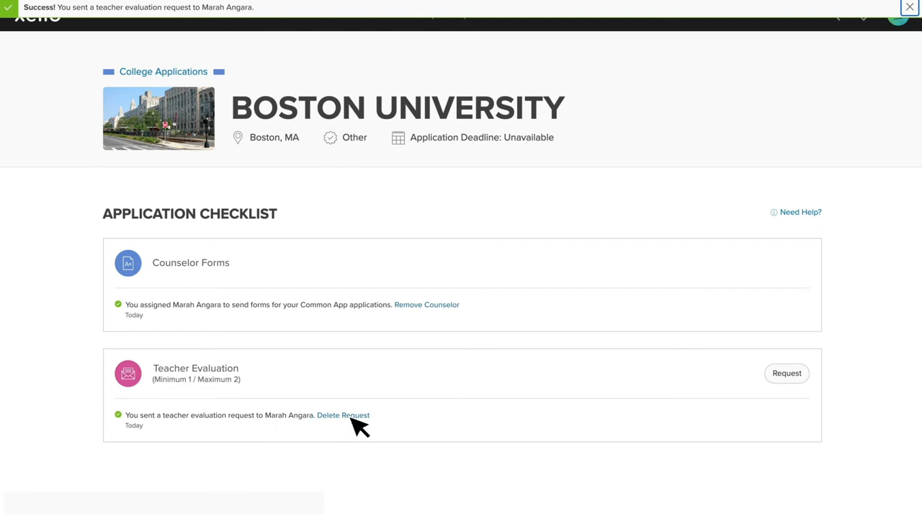
{"action": "mouse_move", "coordinate": [781, 389]}
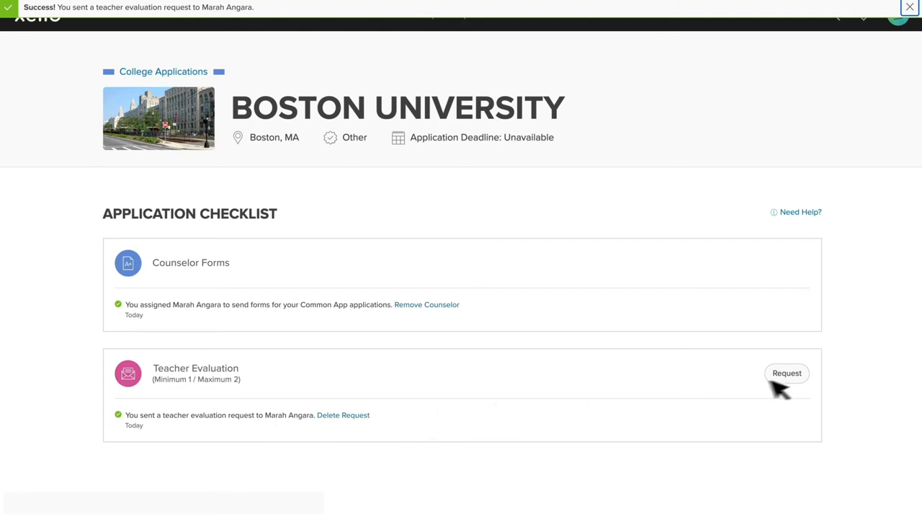
{"action": "mouse_move", "coordinate": [789, 386]}
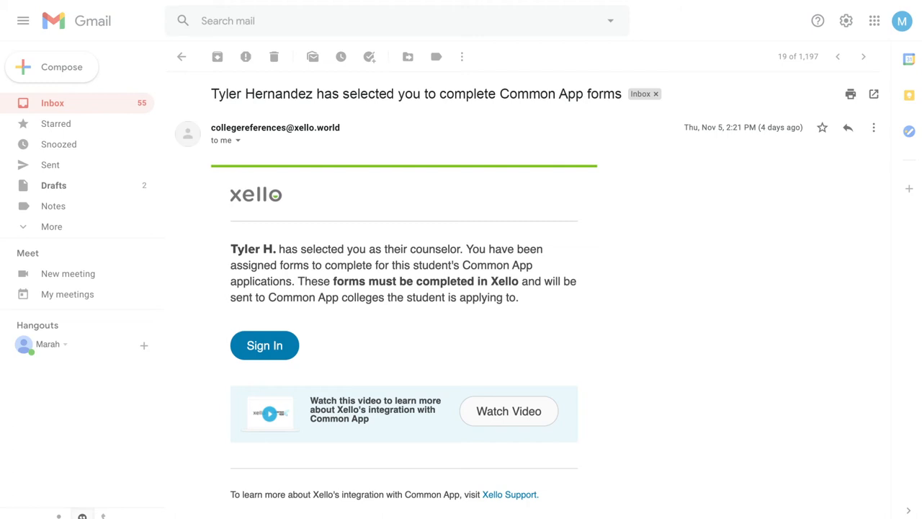
Step: Sign in to the Xello educator dashboard from the Common App forms notification email
{"action": "left_click", "coordinate": [265, 346]}
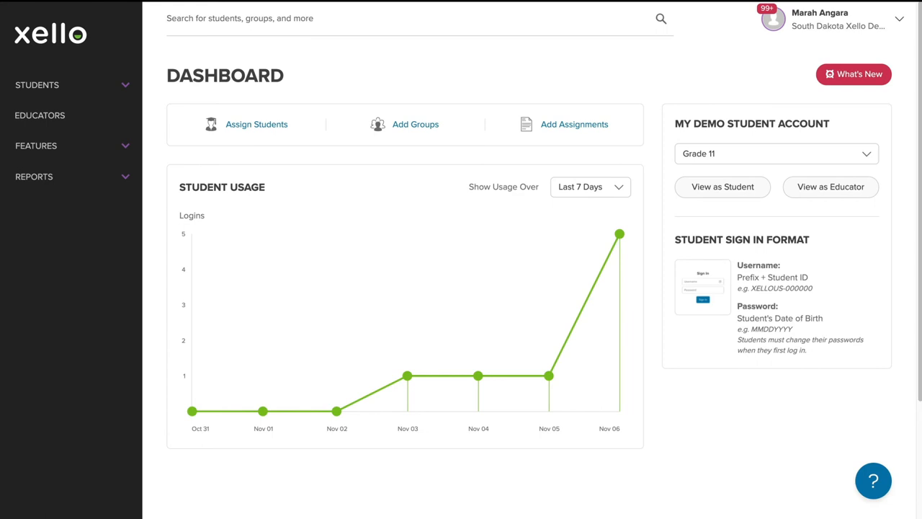
{"action": "left_click", "coordinate": [37, 146]}
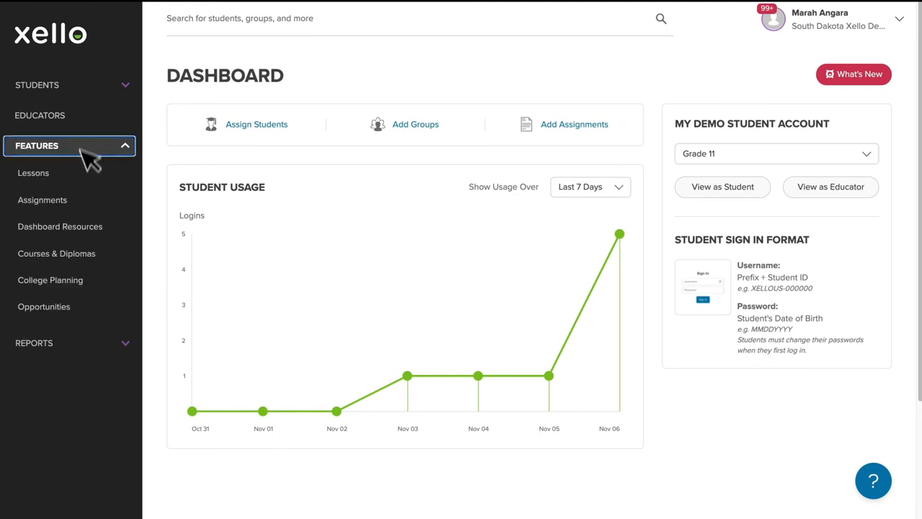
{"action": "left_click", "coordinate": [51, 279]}
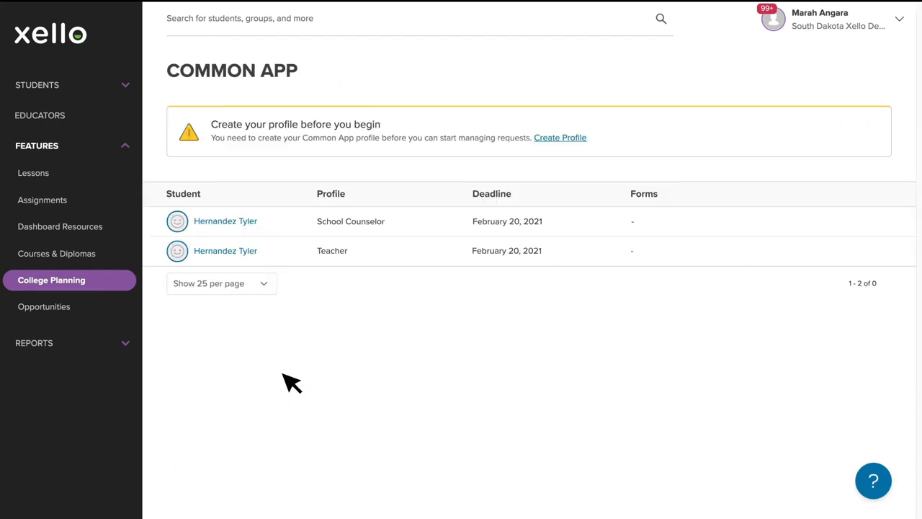
{"action": "mouse_move", "coordinate": [378, 276]}
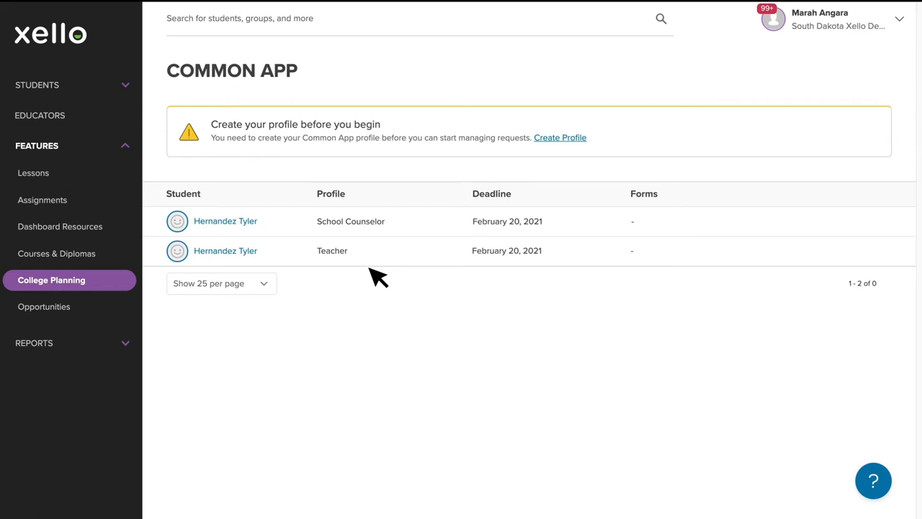
{"action": "mouse_move", "coordinate": [349, 259]}
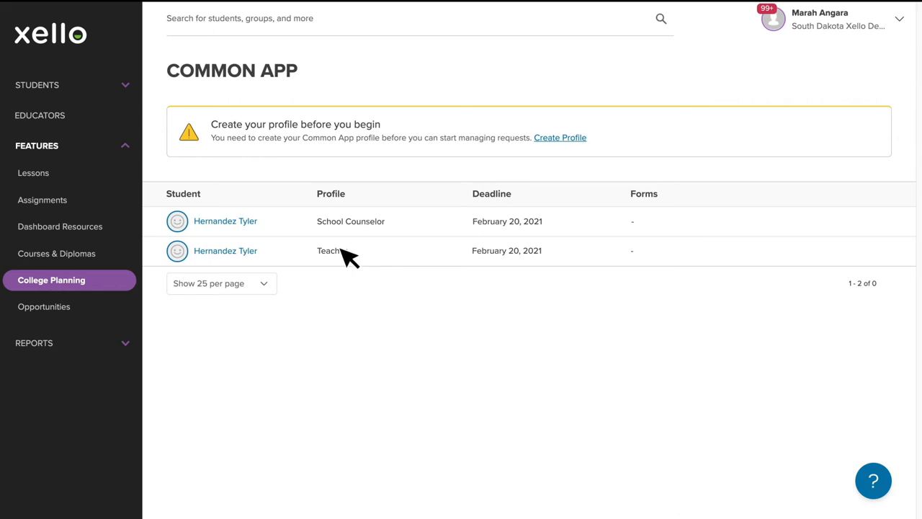
{"action": "mouse_move", "coordinate": [519, 200]}
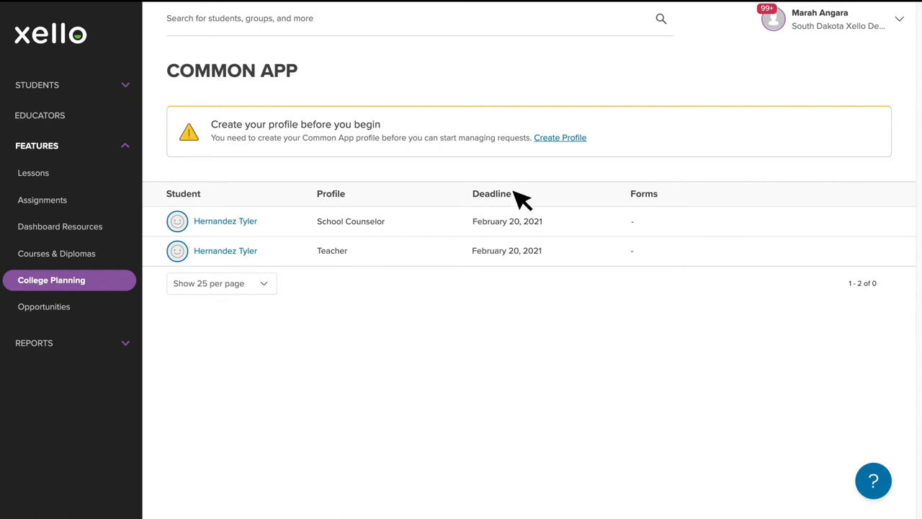
{"action": "mouse_move", "coordinate": [662, 200]}
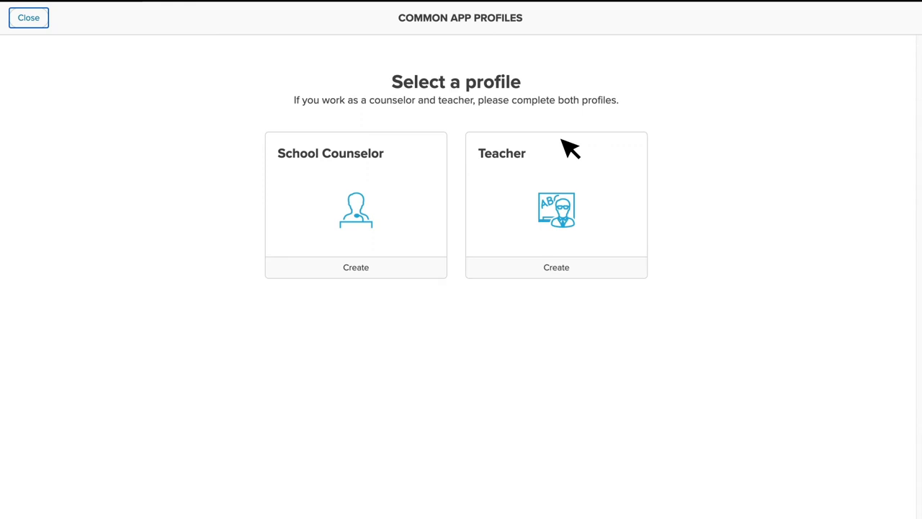
{"action": "mouse_move", "coordinate": [359, 229]}
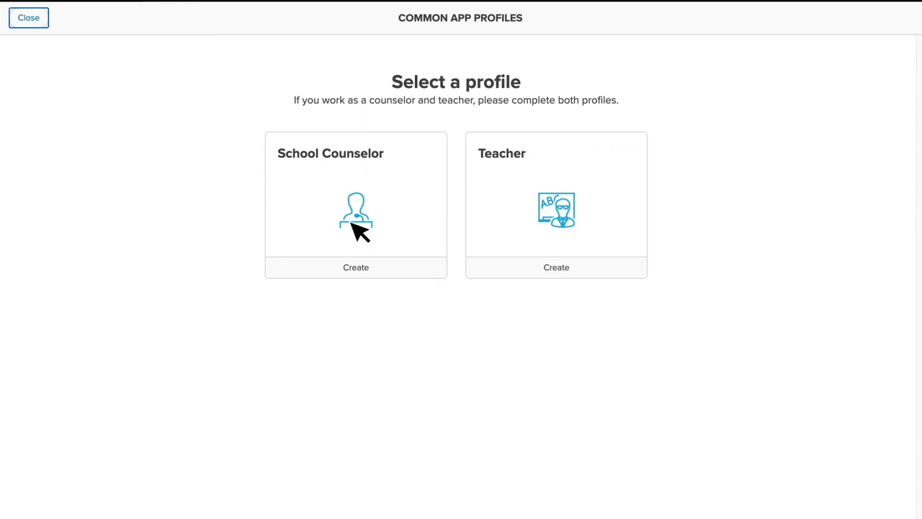
Step: Create the School Counselor Common App profile, look over its form and close it
{"action": "left_click", "coordinate": [354, 266]}
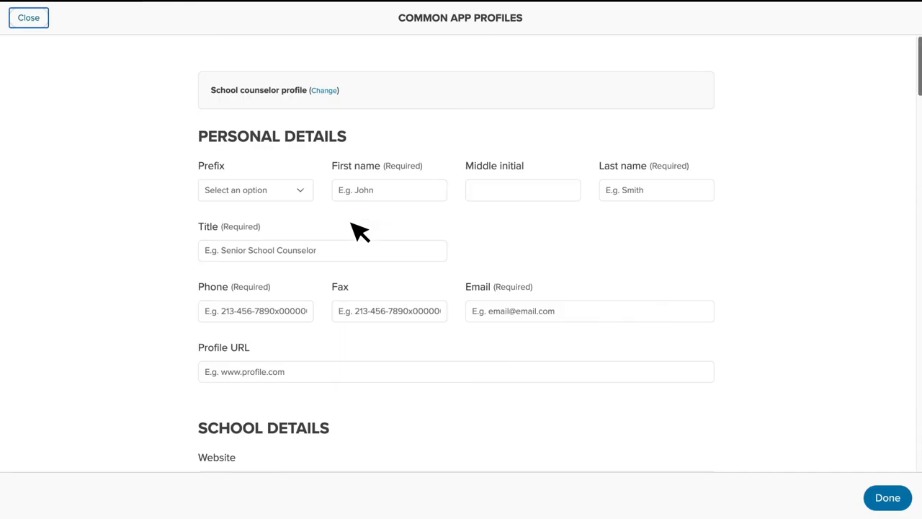
{"action": "scroll", "scroll_direction": "down", "scroll_amount": 3}
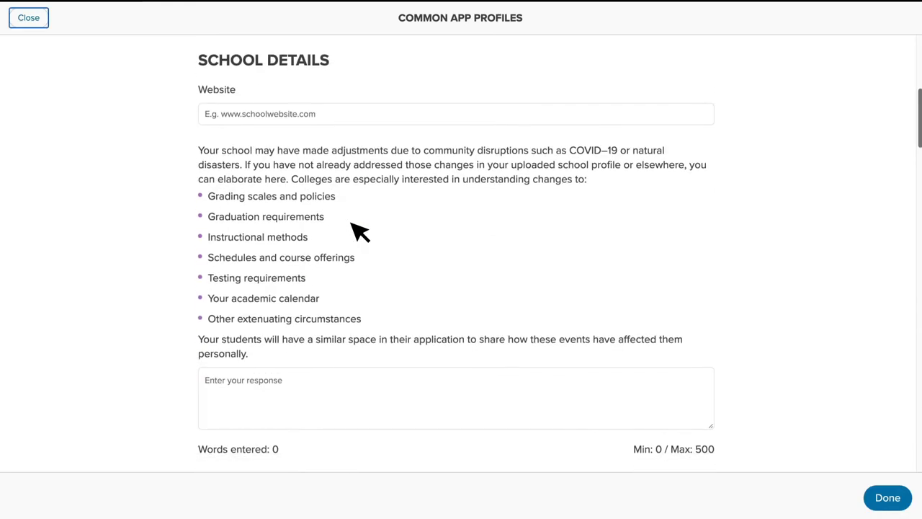
{"action": "scroll", "scroll_direction": "down", "scroll_amount": 3}
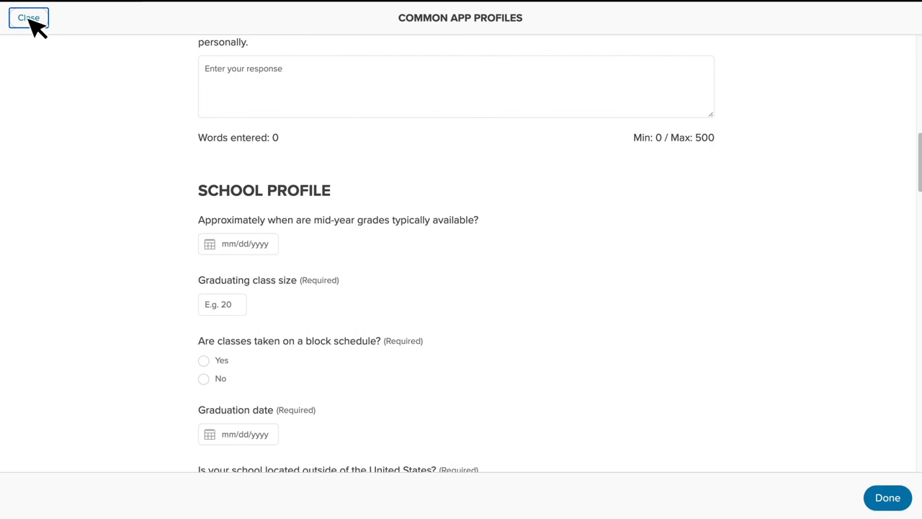
{"action": "left_click", "coordinate": [29, 17]}
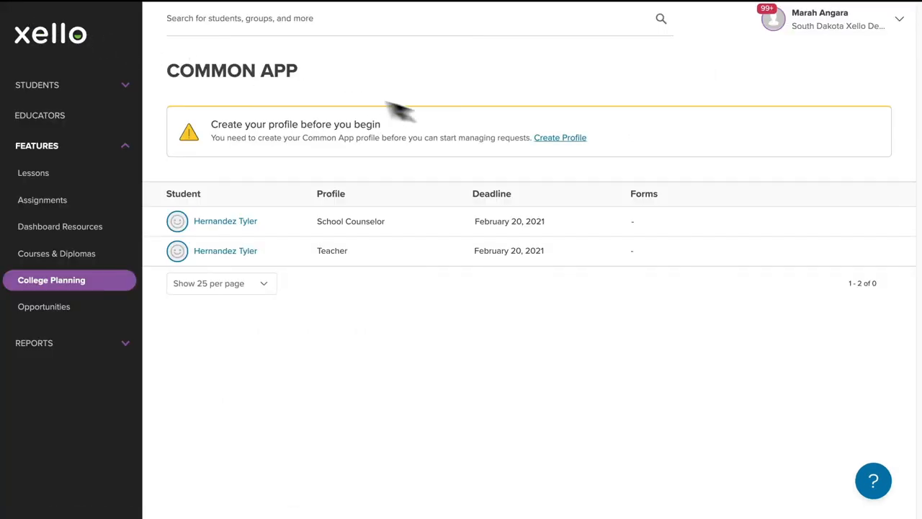
Step: Create the Teacher Common App profile so both educator profiles exist
{"action": "left_click", "coordinate": [558, 138]}
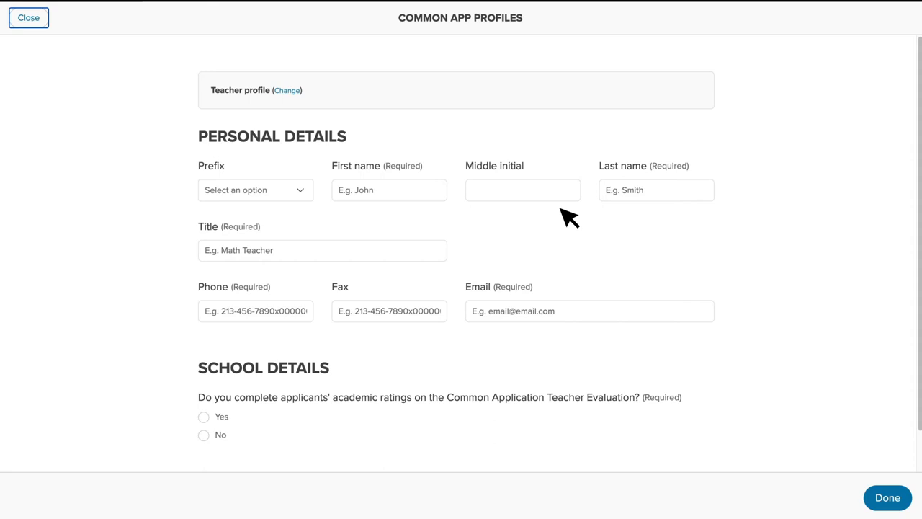
{"action": "left_click", "coordinate": [29, 17]}
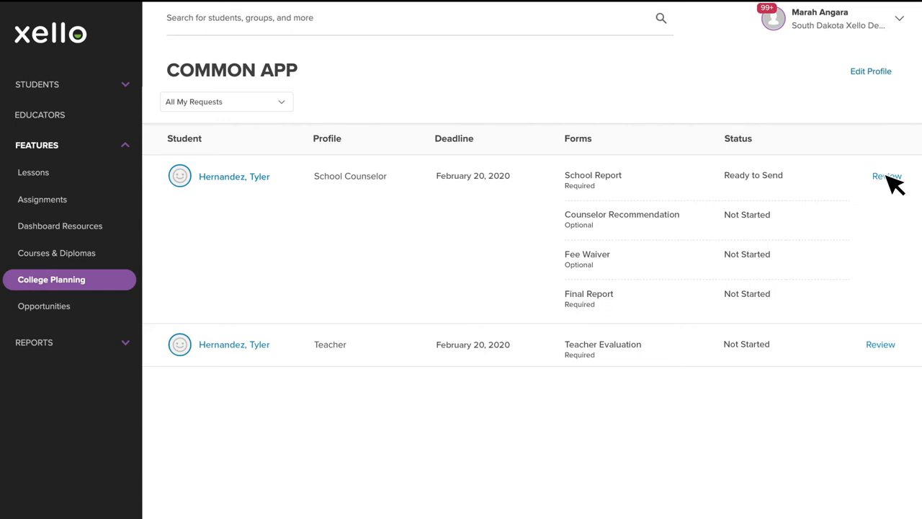
{"action": "mouse_move", "coordinate": [242, 112]}
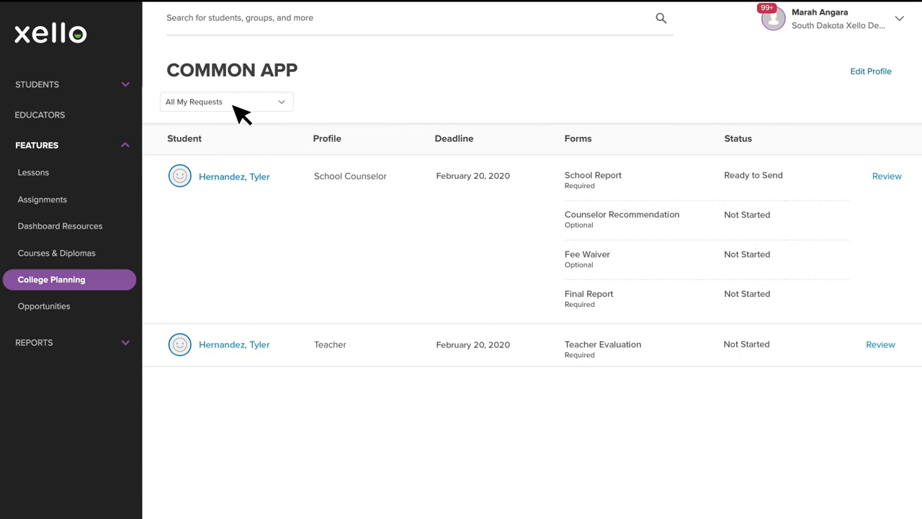
{"action": "left_click", "coordinate": [224, 101]}
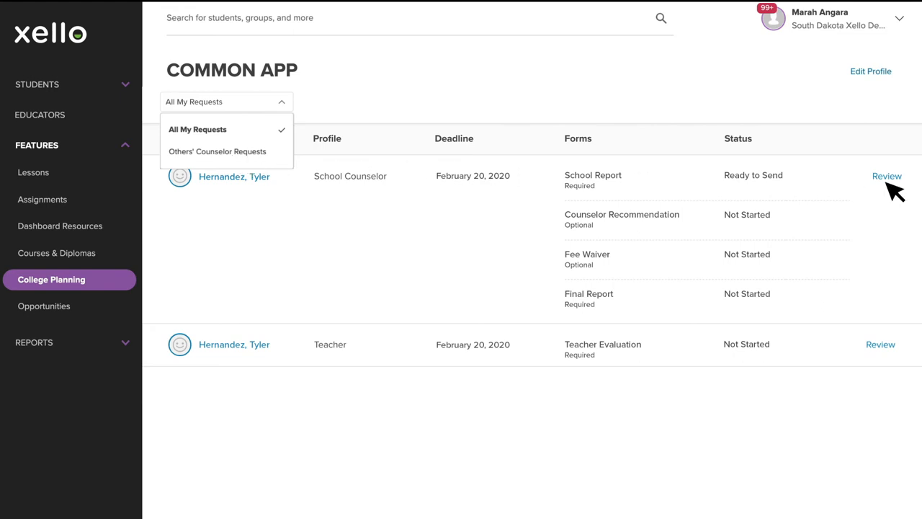
{"action": "left_click", "coordinate": [887, 176]}
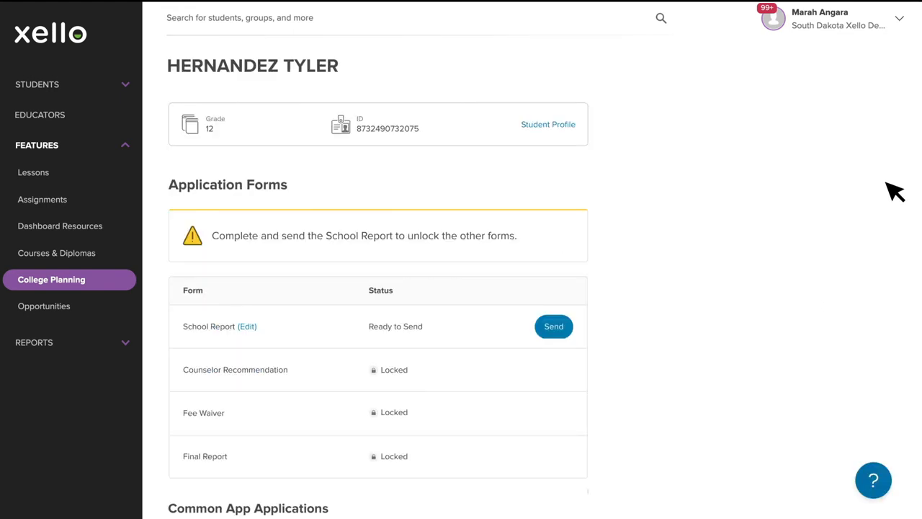
{"action": "scroll", "scroll_direction": "down", "scroll_amount": 3}
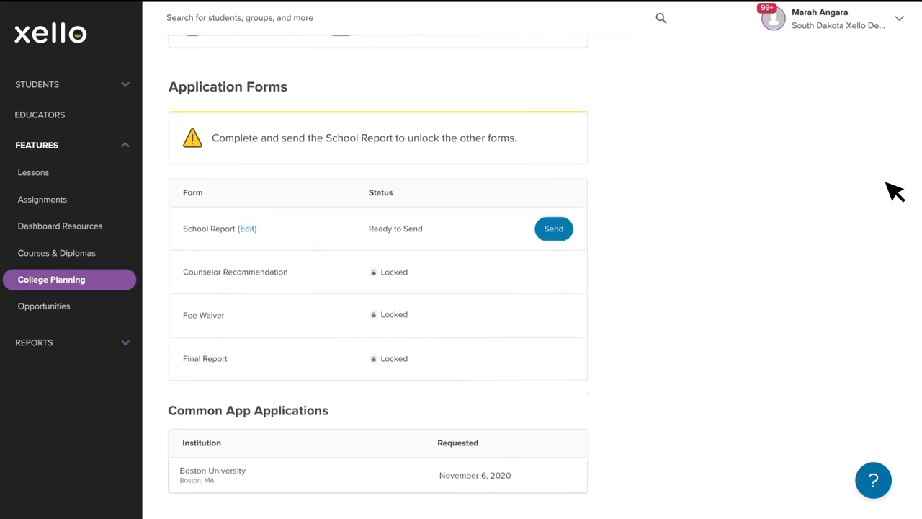
{"action": "scroll", "scroll_direction": "down", "scroll_amount": 3}
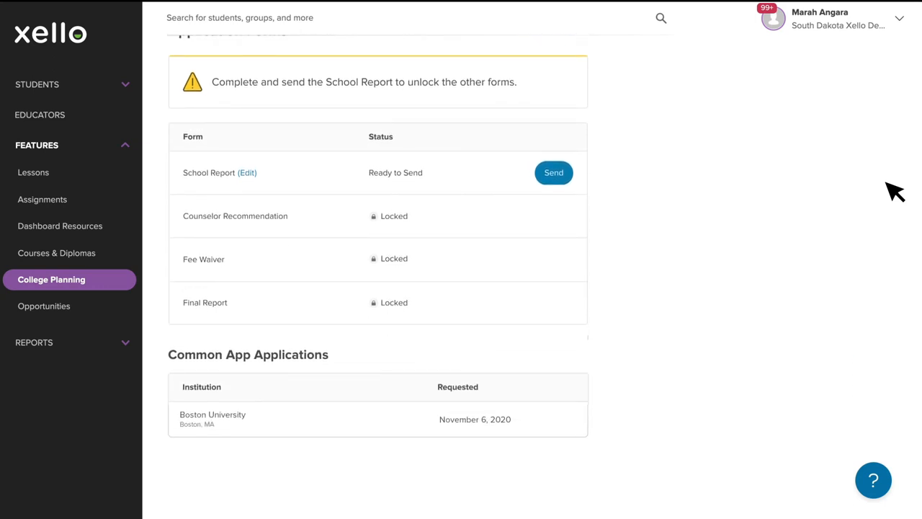
{"action": "mouse_move", "coordinate": [373, 423]}
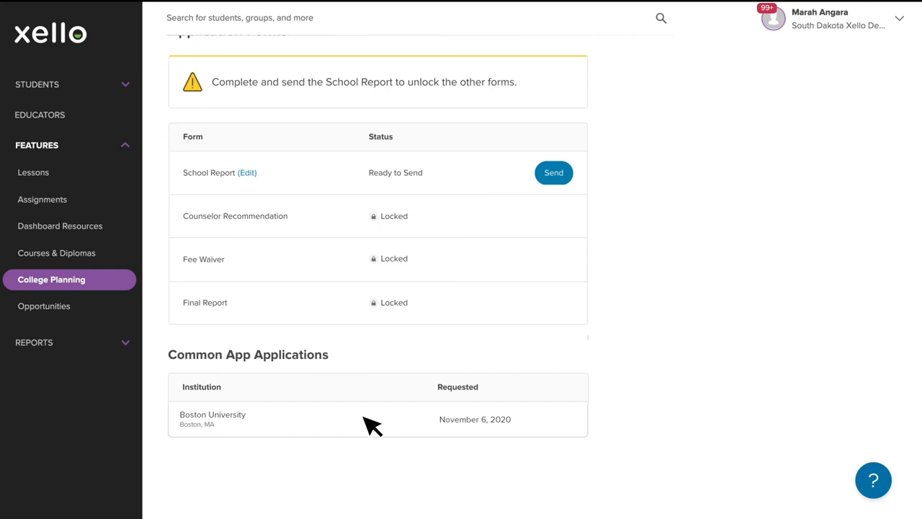
{"action": "mouse_move", "coordinate": [412, 256]}
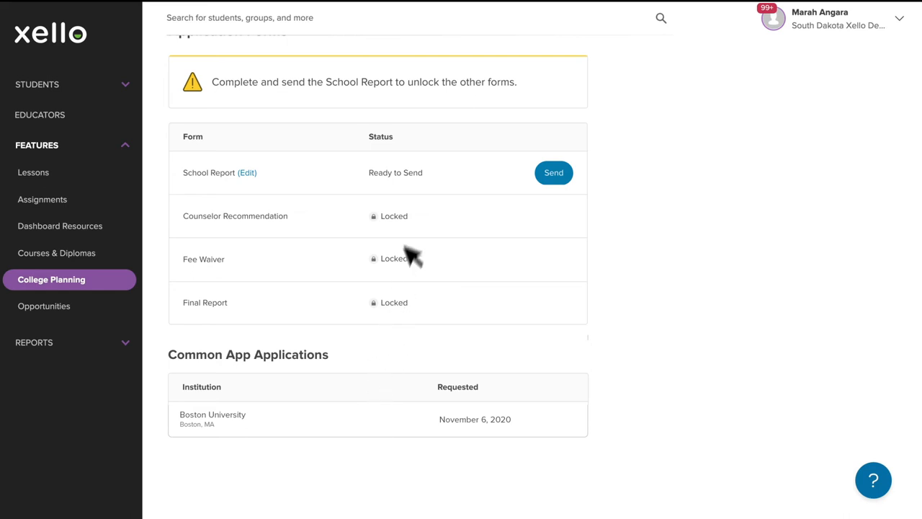
{"action": "mouse_move", "coordinate": [418, 219]}
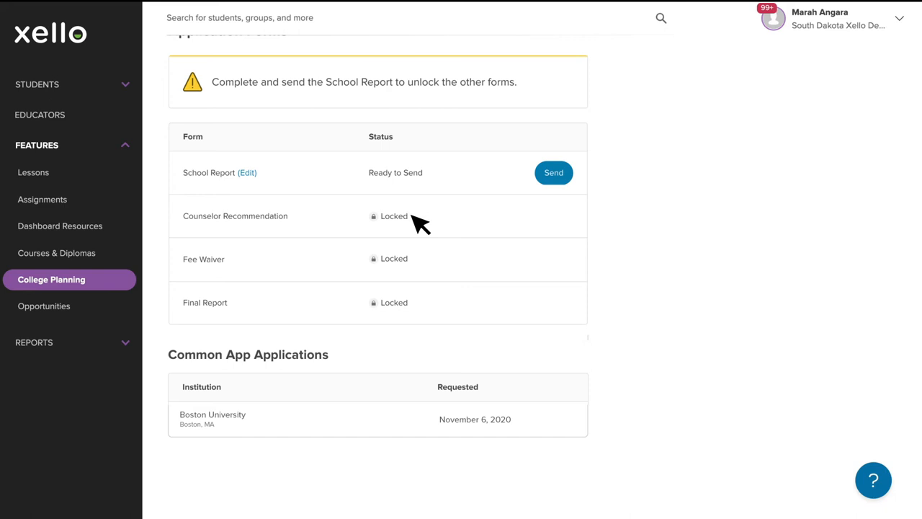
{"action": "mouse_move", "coordinate": [256, 185]}
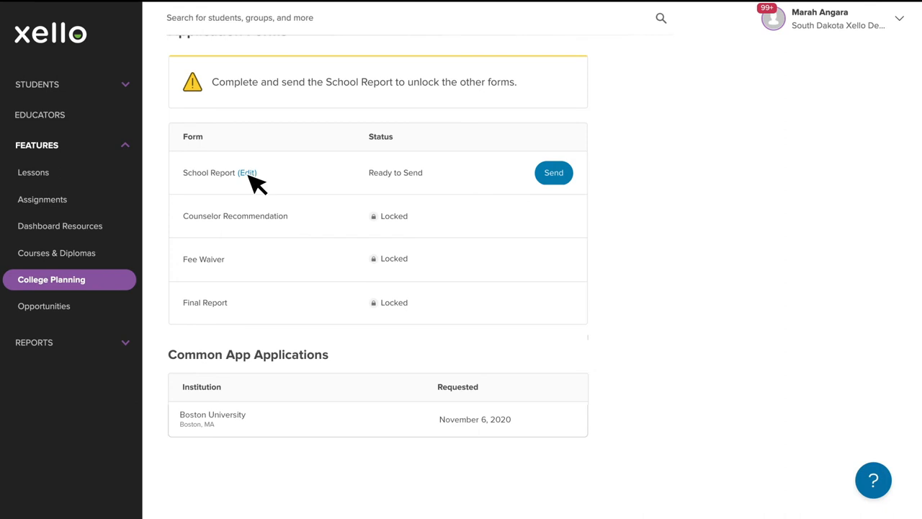
Step: Edit the School Report, review class rank, ratings and transcript sections, then mark Done
{"action": "left_click", "coordinate": [248, 173]}
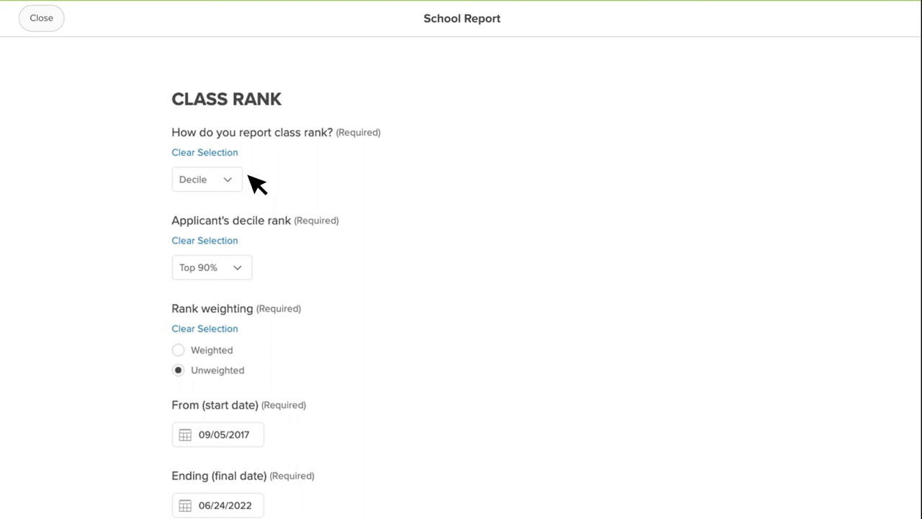
{"action": "mouse_move", "coordinate": [233, 440]}
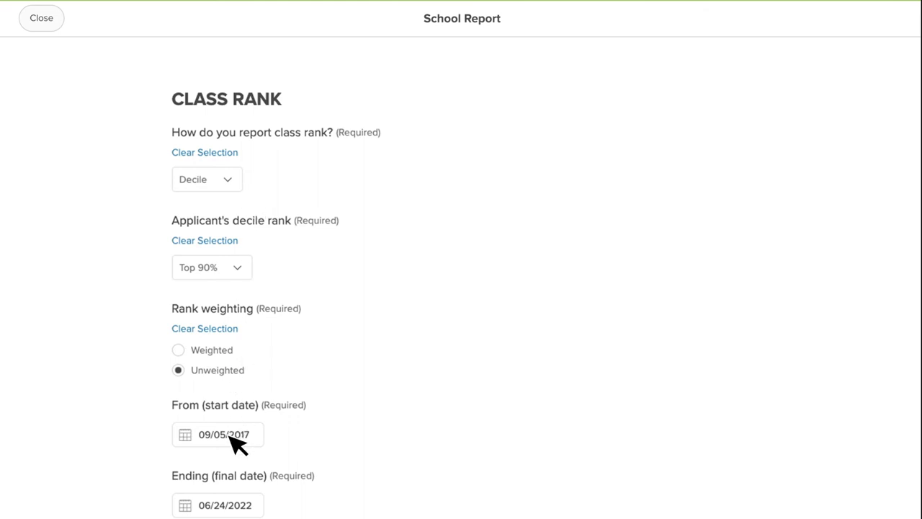
{"action": "left_click", "coordinate": [223, 434]}
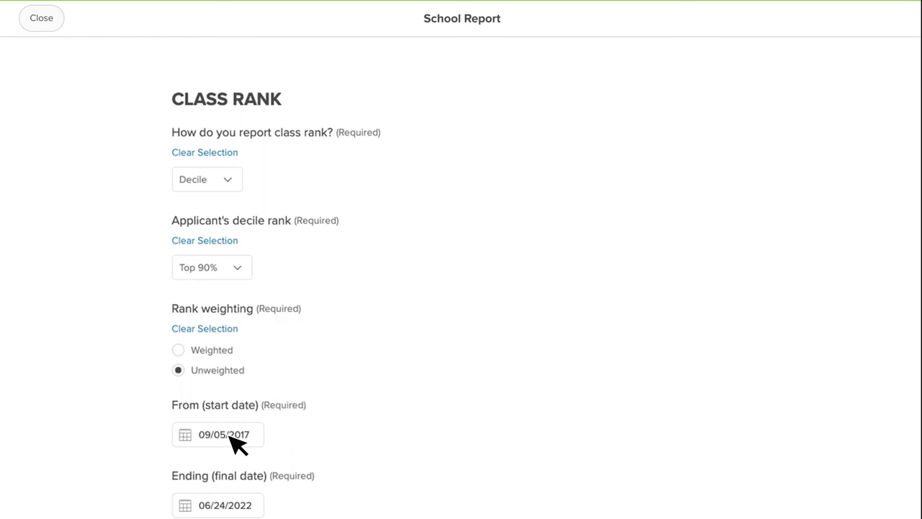
{"action": "scroll", "scroll_direction": "down", "scroll_amount": 3}
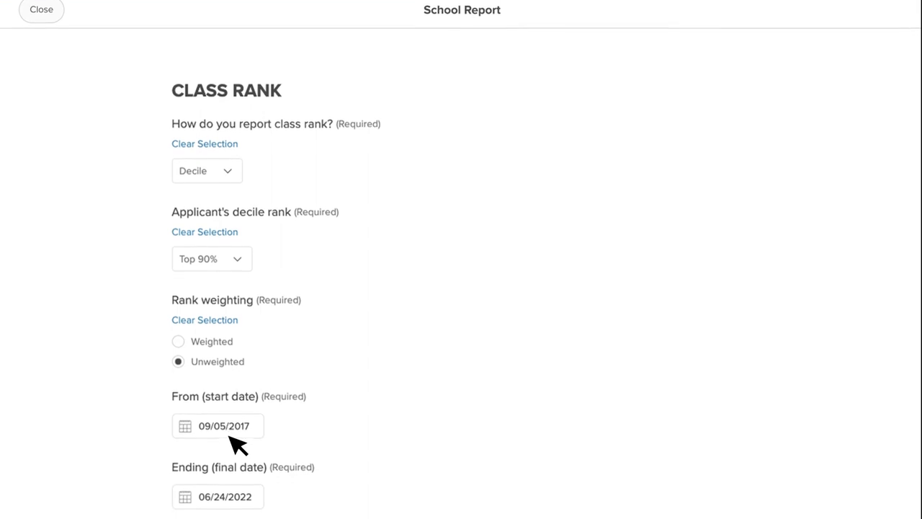
{"action": "scroll", "scroll_direction": "down", "scroll_amount": 3}
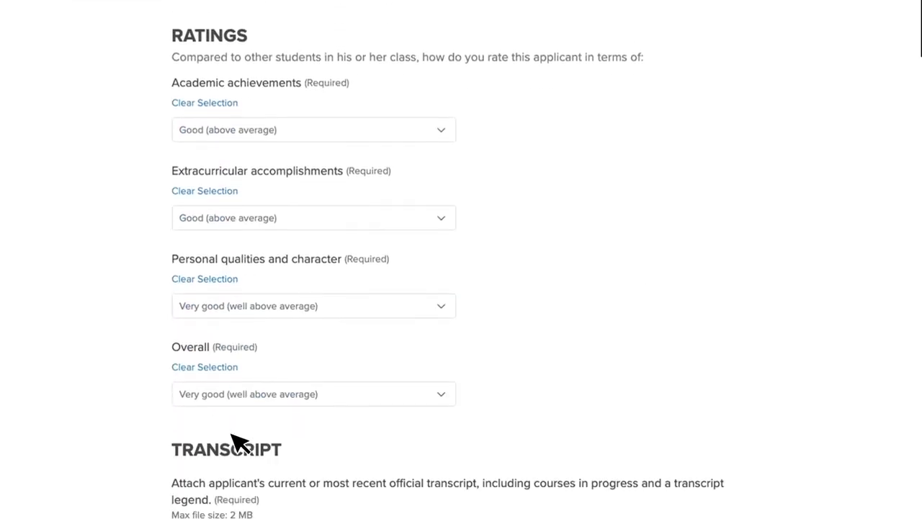
{"action": "scroll", "scroll_direction": "down", "scroll_amount": 3}
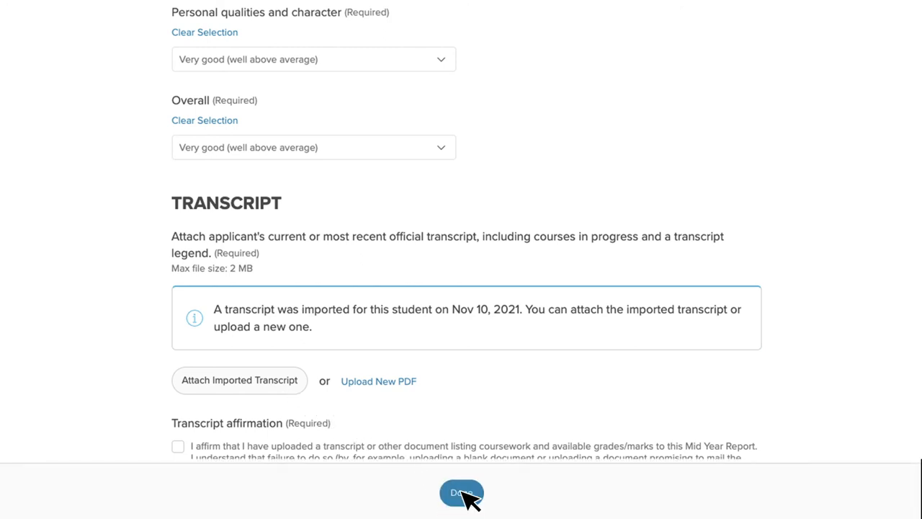
{"action": "left_click", "coordinate": [461, 492]}
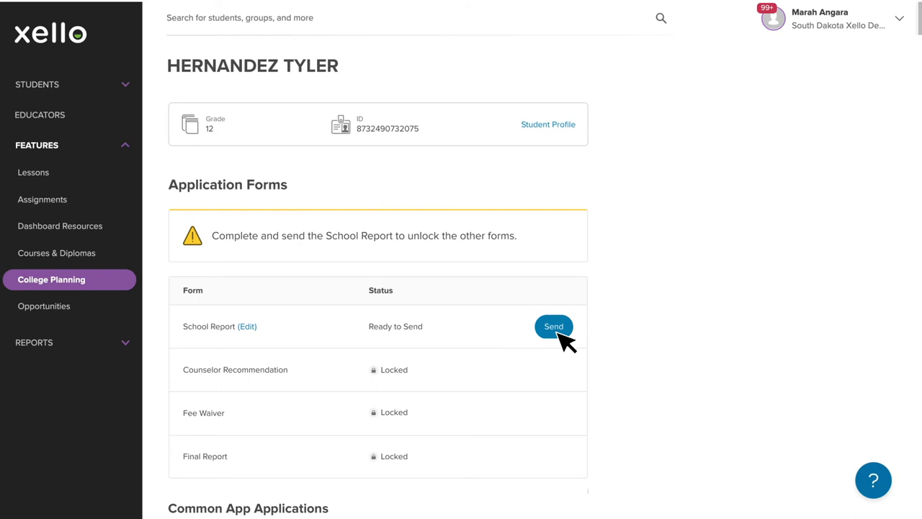
Step: Send the School Report, then review Tyler's teacher request and start the Teacher Evaluation
{"action": "left_click", "coordinate": [553, 326]}
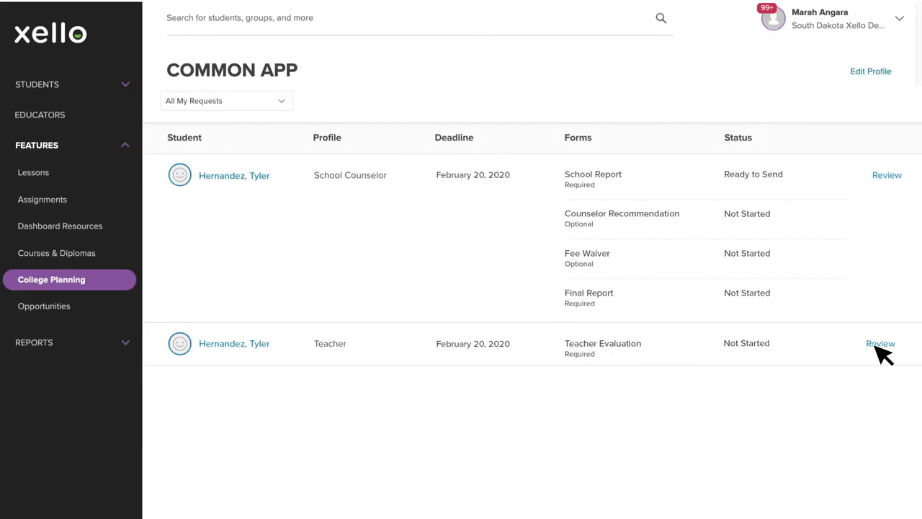
{"action": "left_click", "coordinate": [880, 343]}
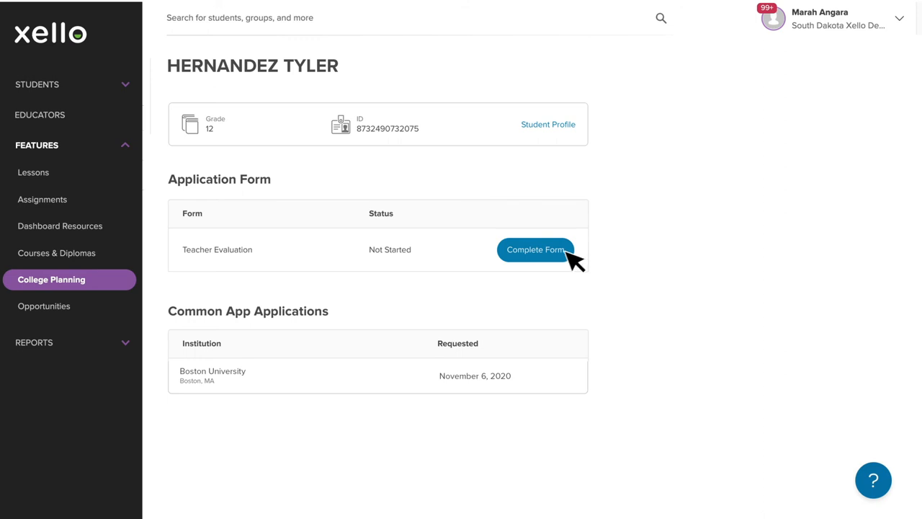
{"action": "mouse_move", "coordinate": [329, 380]}
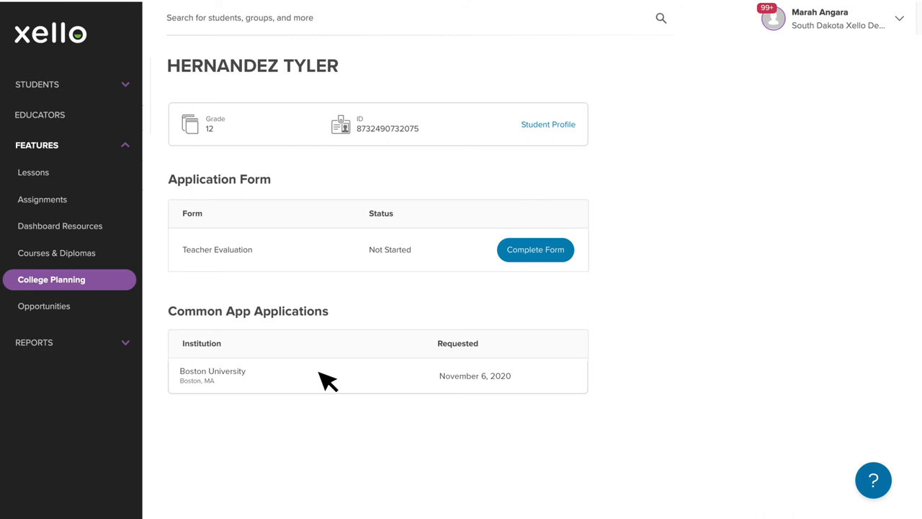
{"action": "mouse_move", "coordinate": [541, 259]}
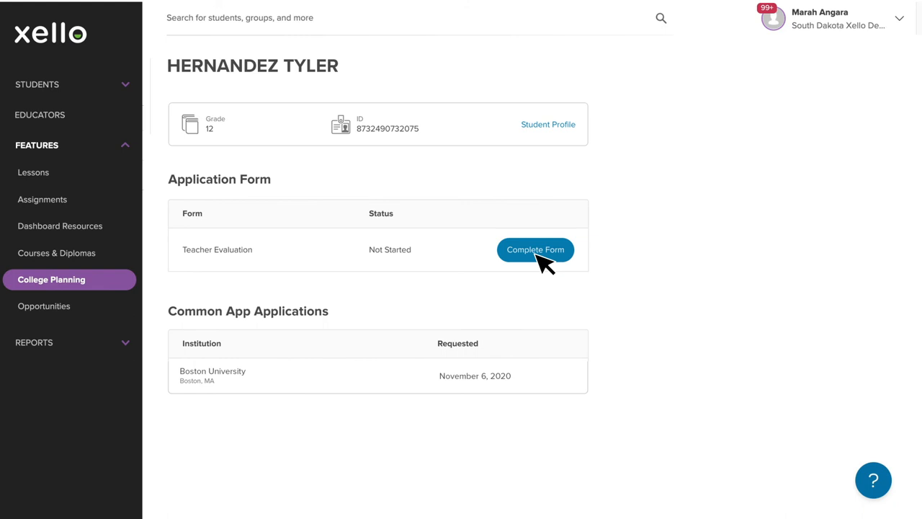
{"action": "left_click", "coordinate": [548, 123]}
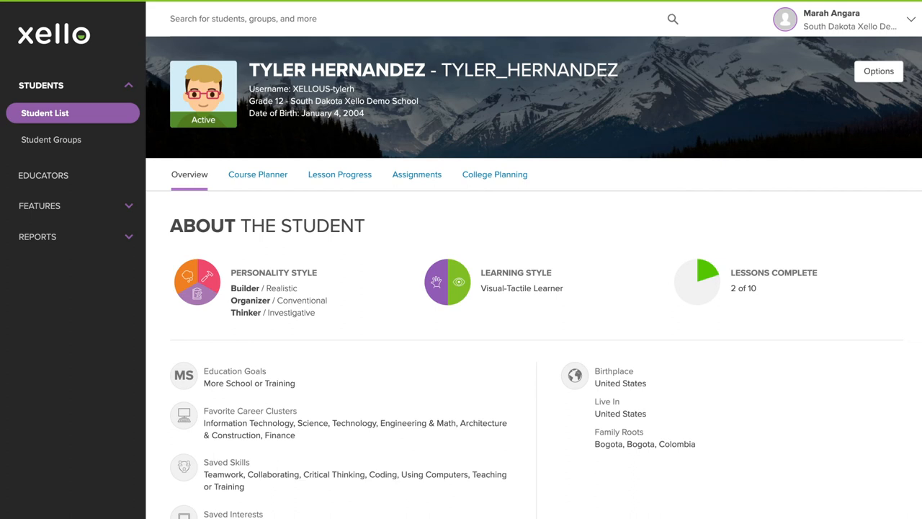
{"action": "mouse_move", "coordinate": [334, 29]}
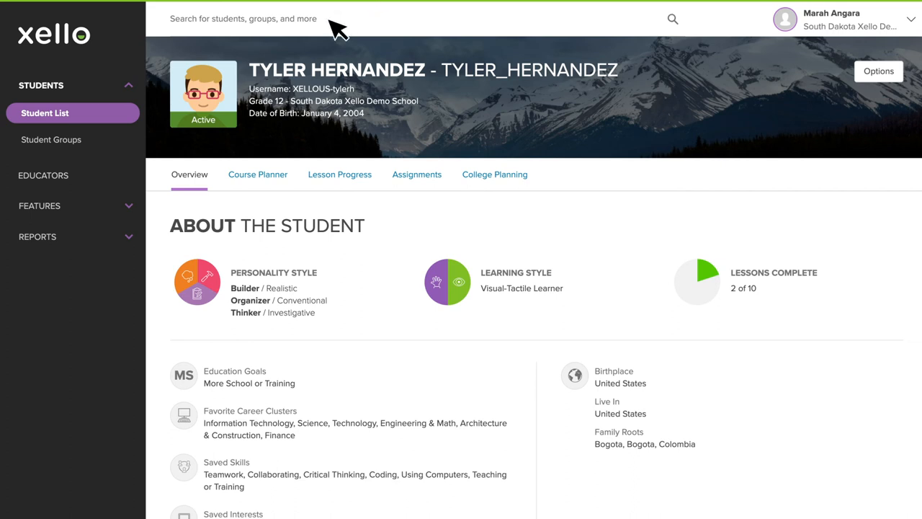
{"action": "mouse_move", "coordinate": [511, 188]}
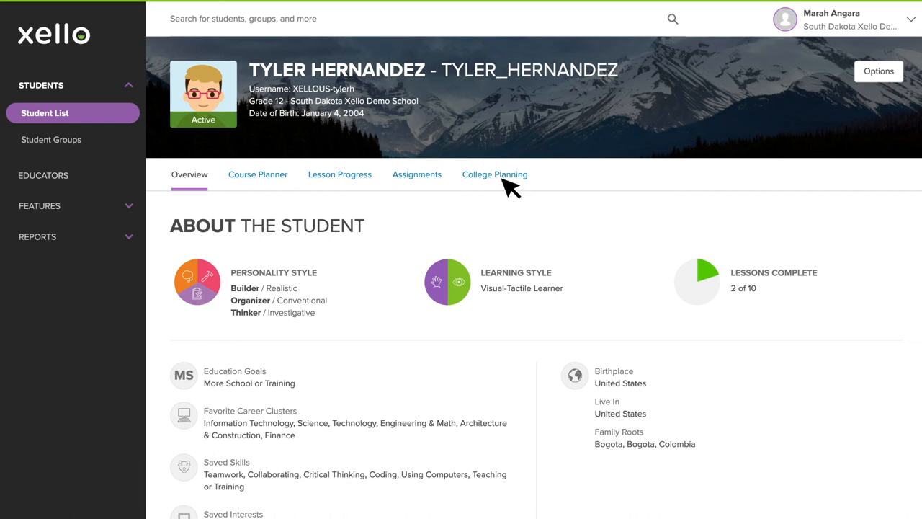
{"action": "left_click", "coordinate": [494, 174]}
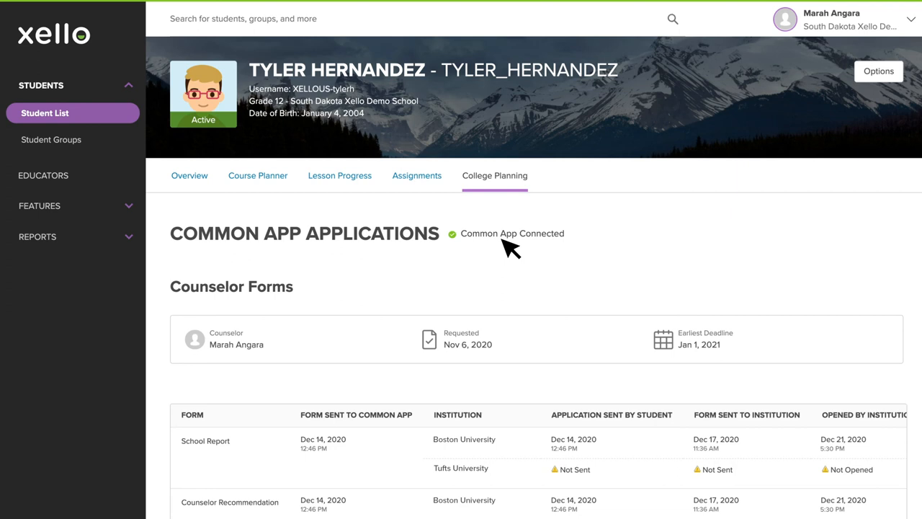
{"action": "mouse_move", "coordinate": [276, 353]}
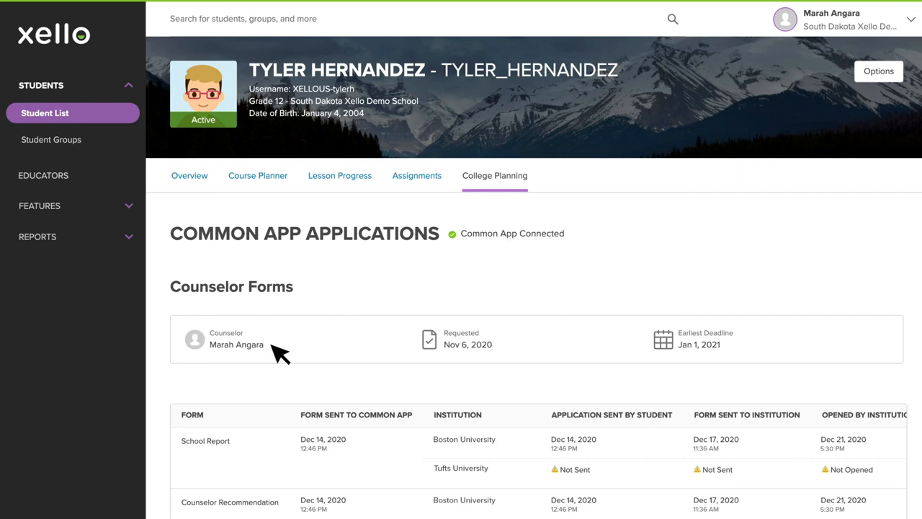
{"action": "mouse_move", "coordinate": [507, 352]}
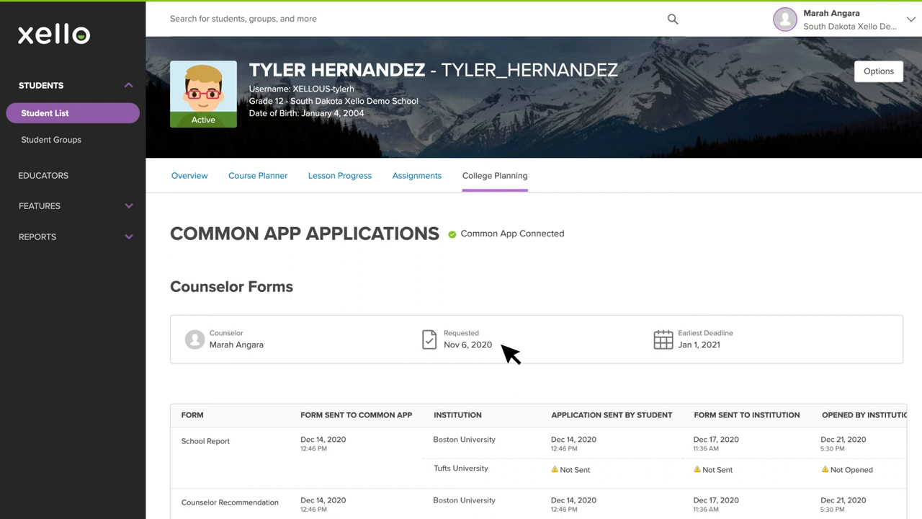
{"action": "mouse_move", "coordinate": [752, 352]}
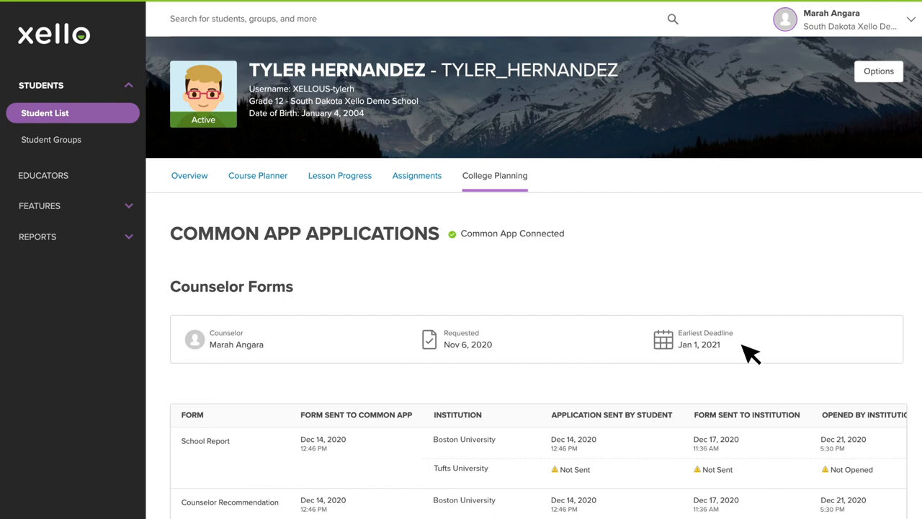
{"action": "scroll", "scroll_direction": "down", "scroll_amount": 3}
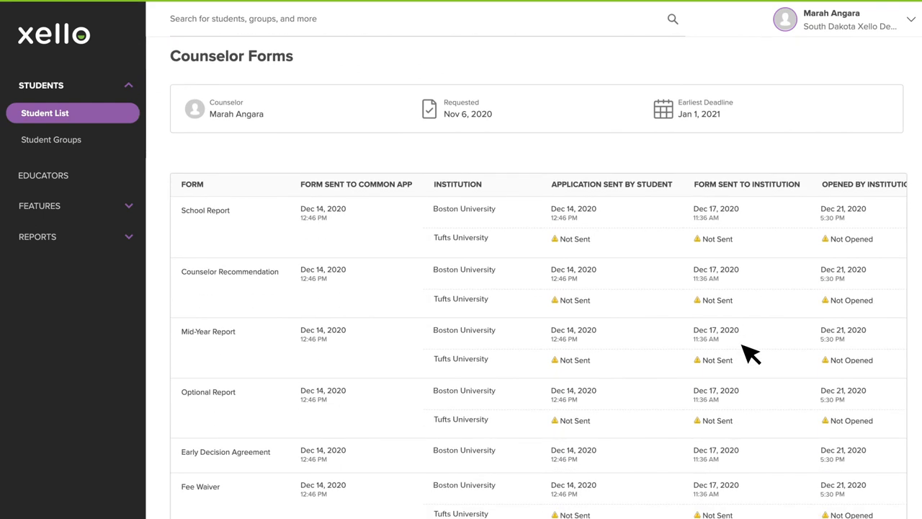
{"action": "mouse_move", "coordinate": [253, 219]}
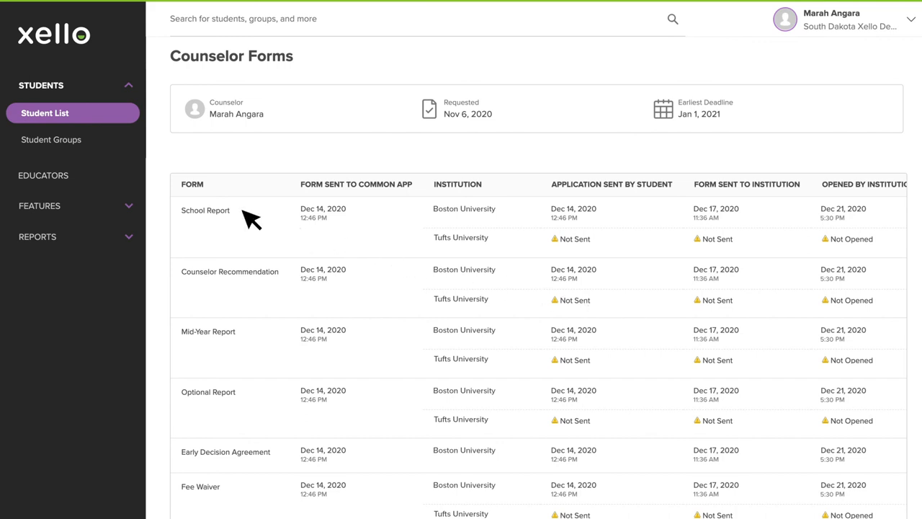
{"action": "mouse_move", "coordinate": [256, 219]}
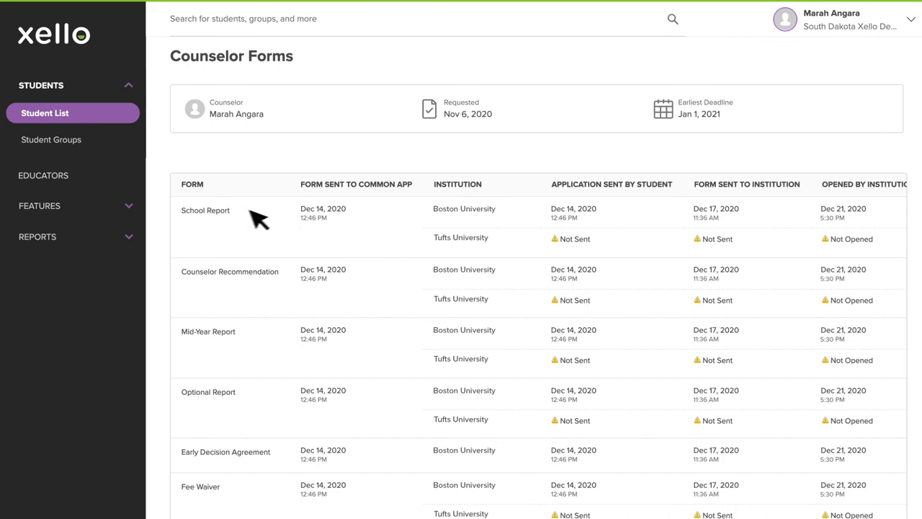
{"action": "mouse_move", "coordinate": [363, 219]}
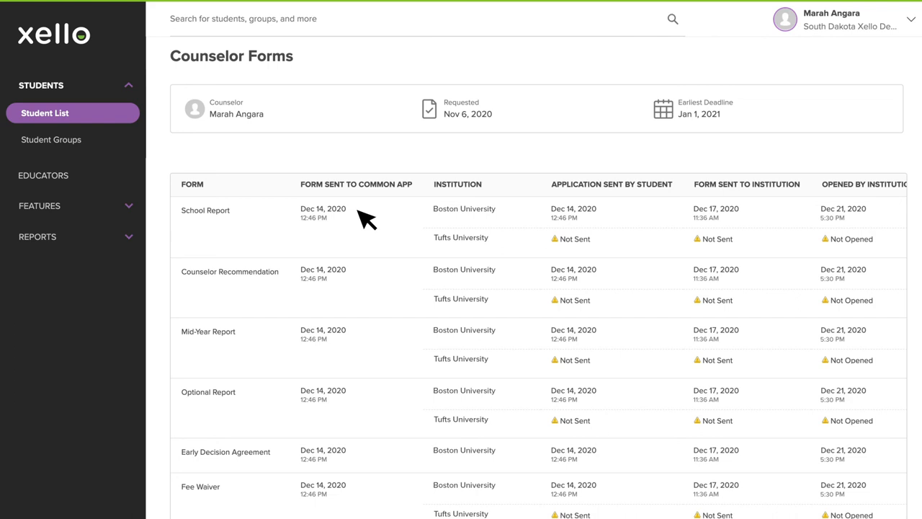
{"action": "mouse_move", "coordinate": [409, 219]}
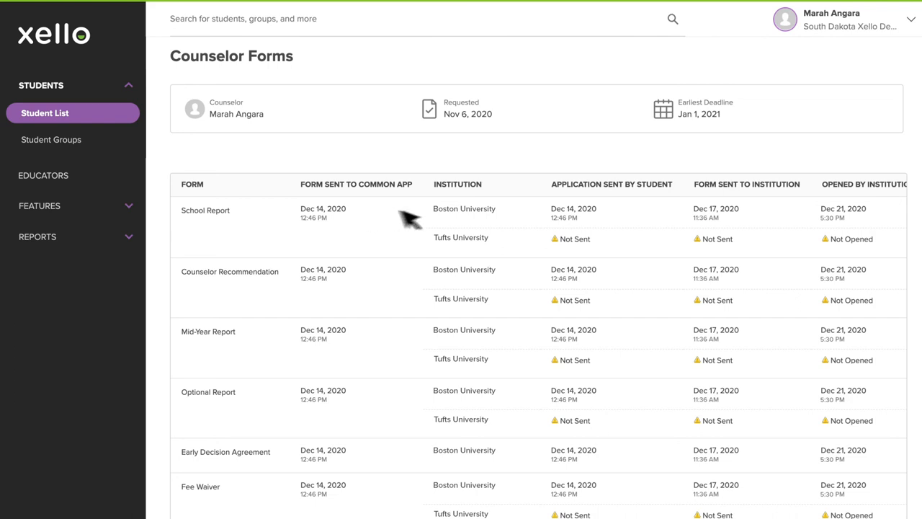
{"action": "mouse_move", "coordinate": [605, 219]}
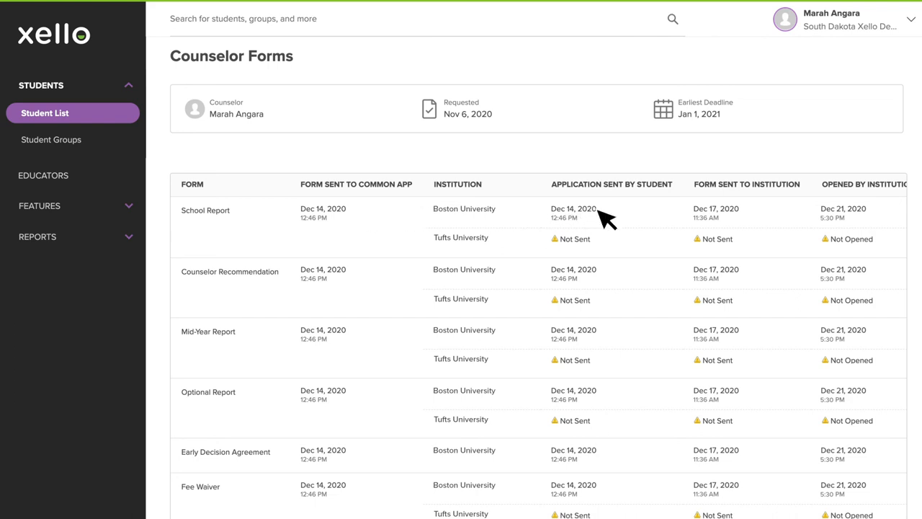
{"action": "mouse_move", "coordinate": [756, 217]}
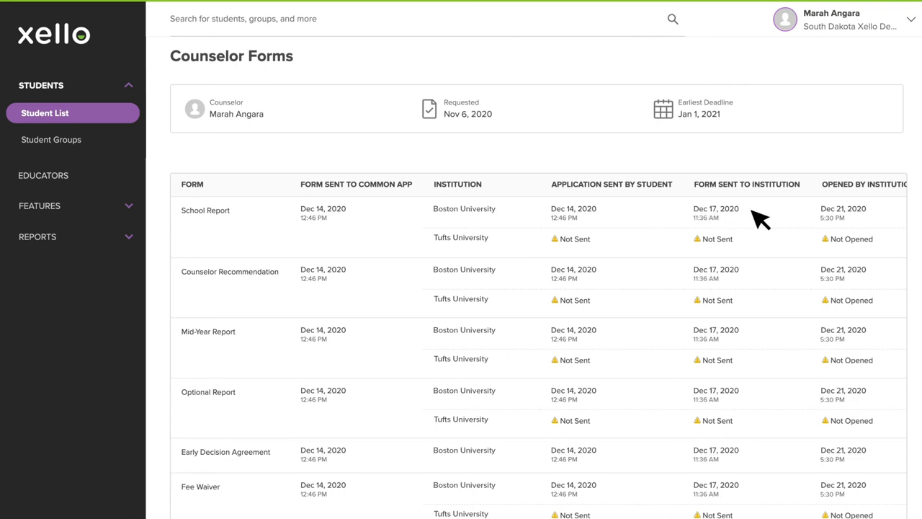
{"action": "mouse_move", "coordinate": [886, 219]}
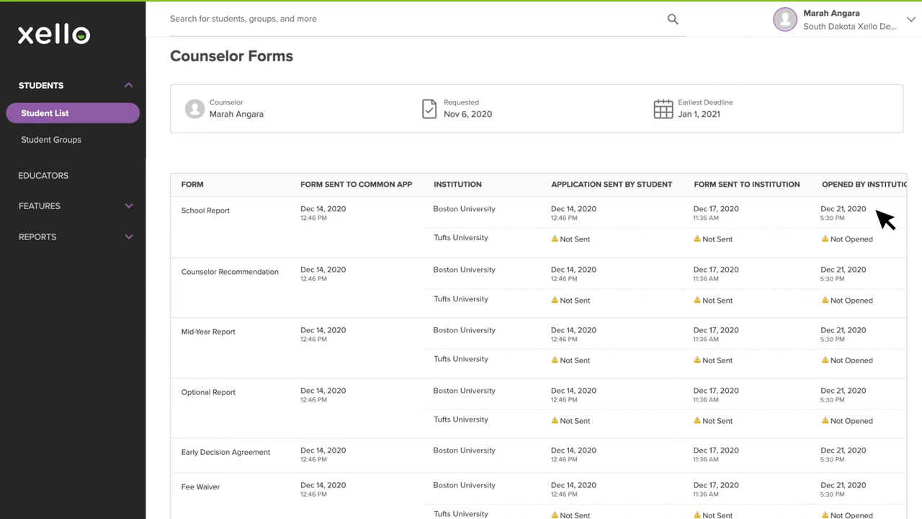
{"action": "mouse_move", "coordinate": [838, 252]}
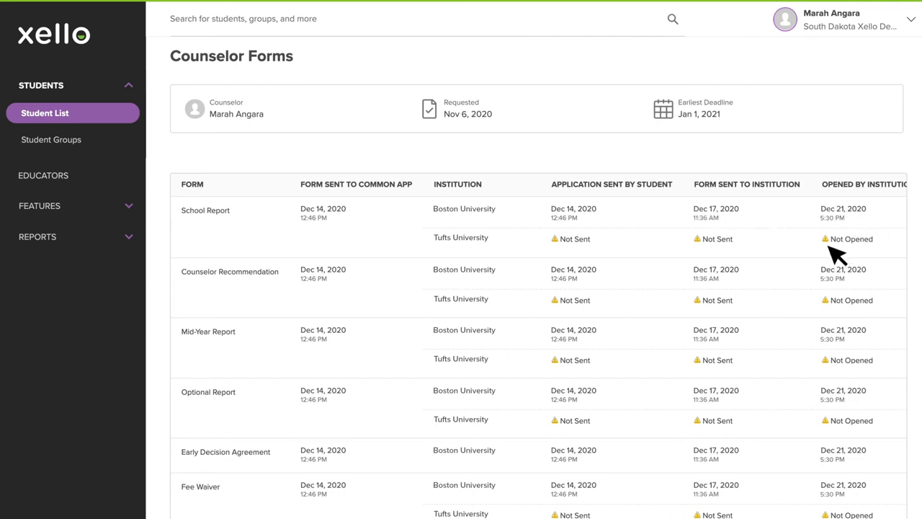
{"action": "mouse_move", "coordinate": [836, 309]}
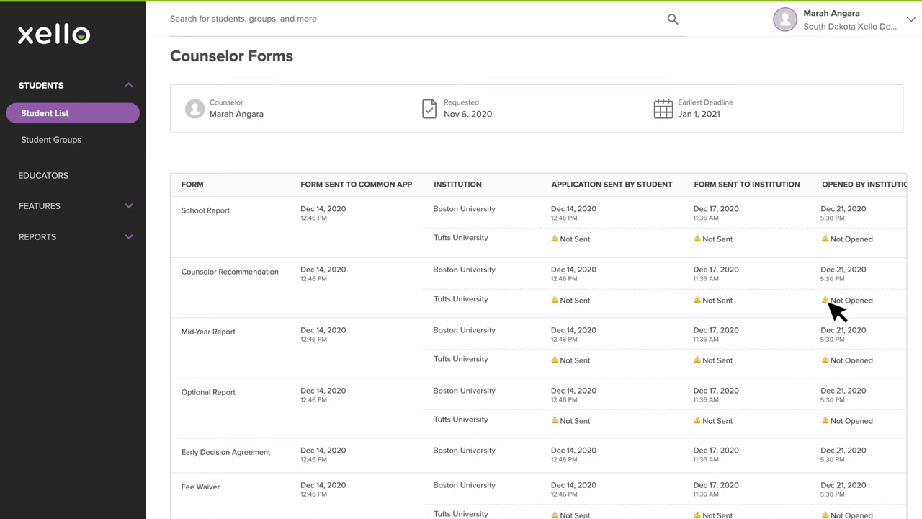
Step: Scroll down to Teacher Evaluations and the Non-Common App Applications list
{"action": "scroll", "scroll_direction": "down", "scroll_amount": 3}
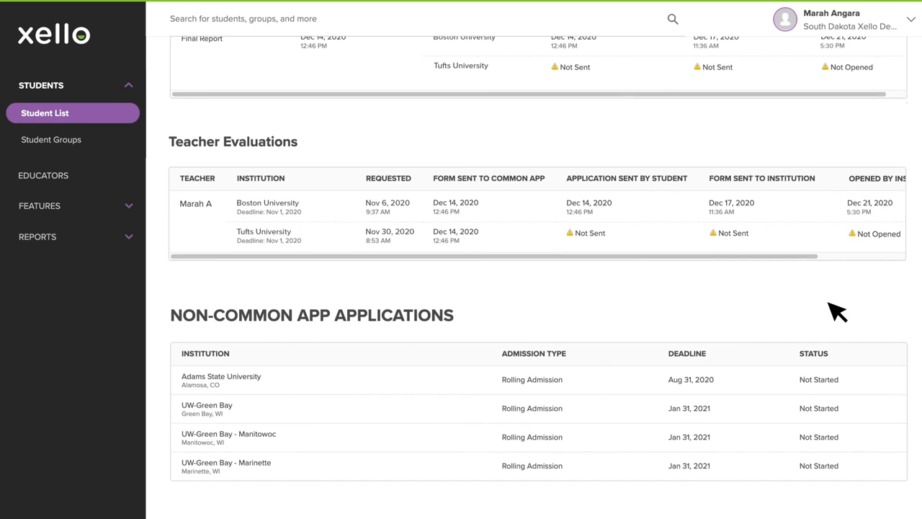
{"action": "mouse_move", "coordinate": [401, 184]}
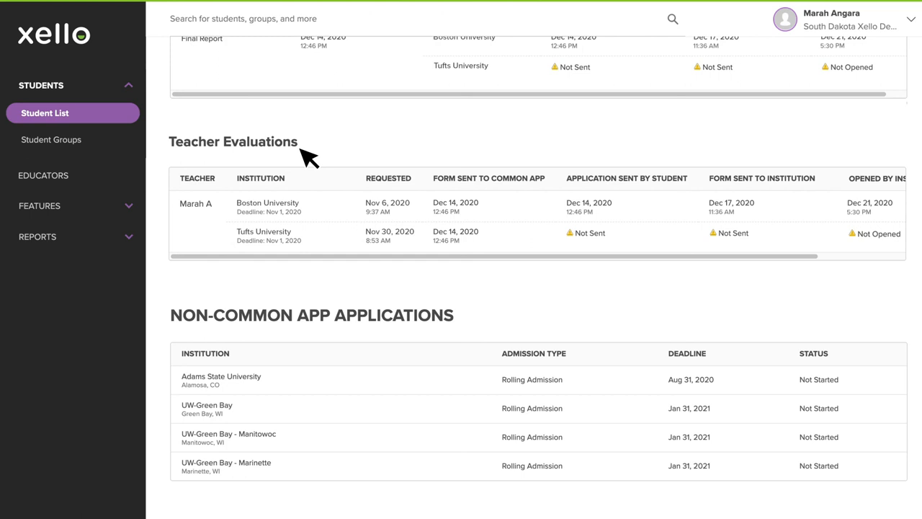
{"action": "mouse_move", "coordinate": [403, 219]}
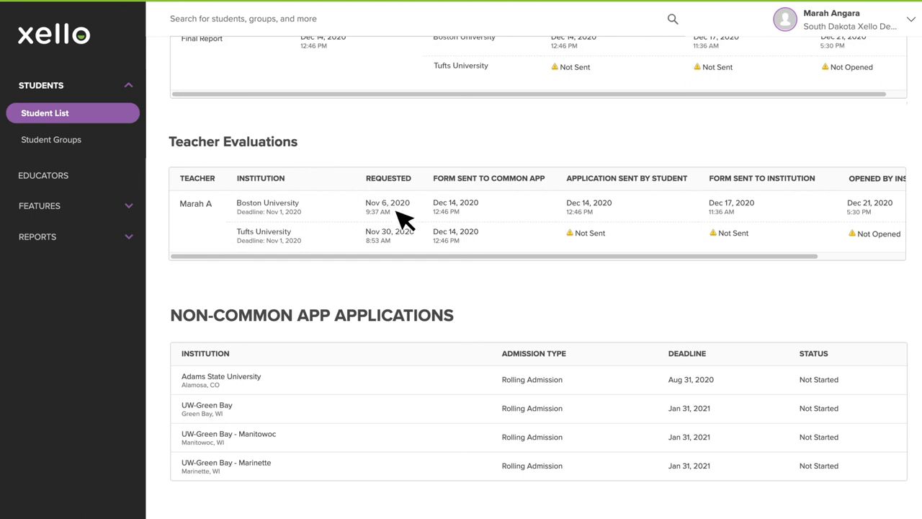
{"action": "mouse_move", "coordinate": [417, 219]}
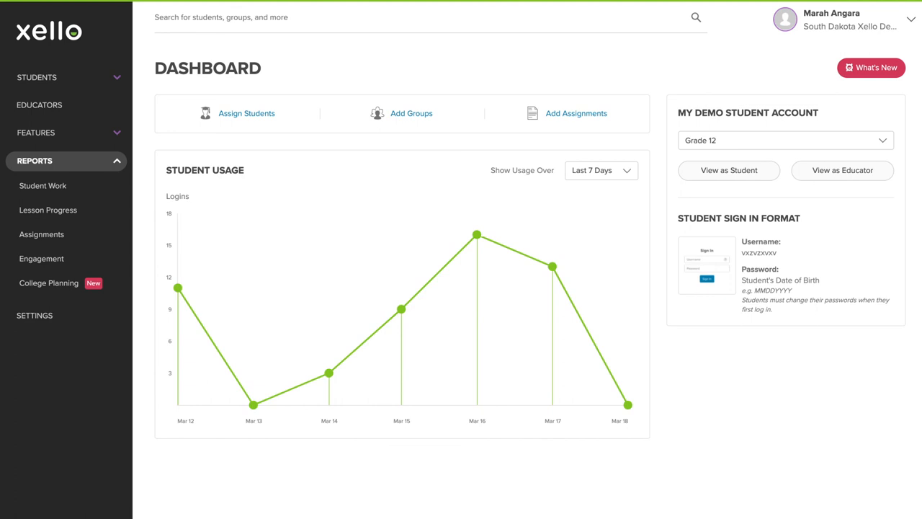
{"action": "mouse_move", "coordinate": [69, 291]}
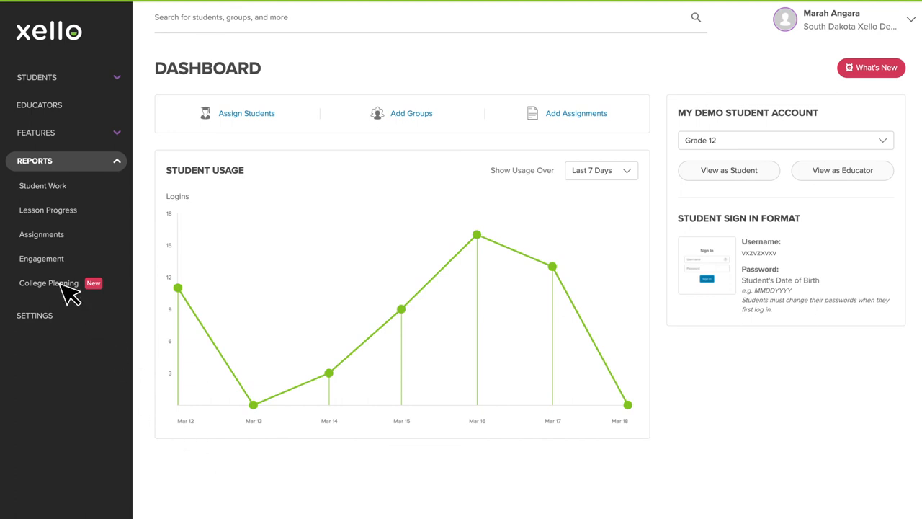
Step: From Reports > College Planning, view the Common App Counselor Forms report
{"action": "left_click", "coordinate": [49, 283]}
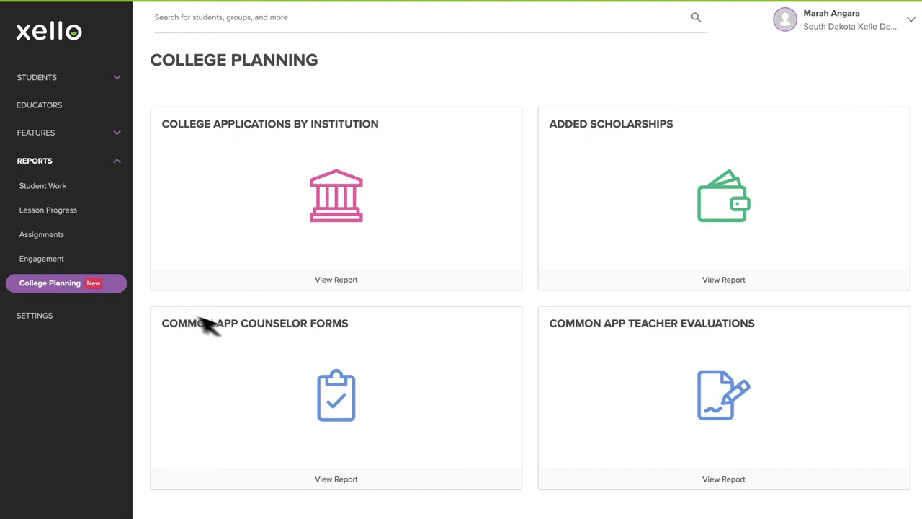
{"action": "mouse_move", "coordinate": [674, 391]}
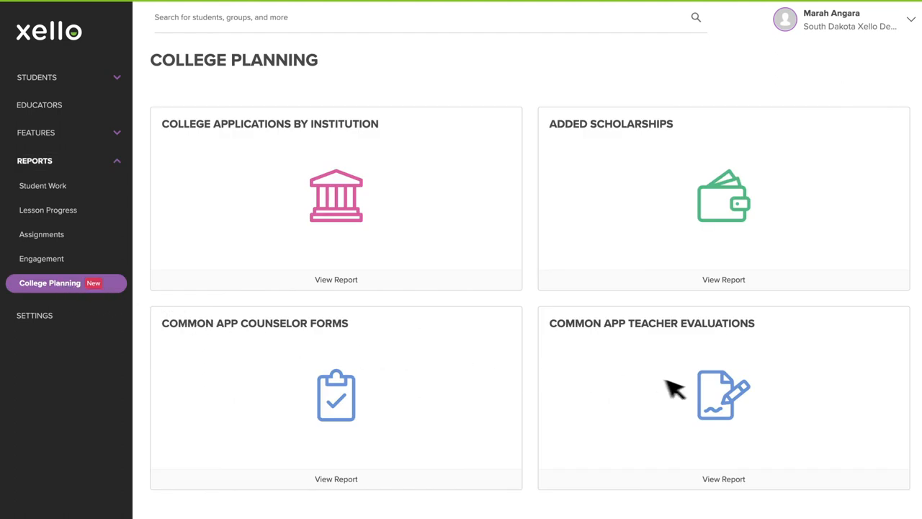
{"action": "mouse_move", "coordinate": [684, 392]}
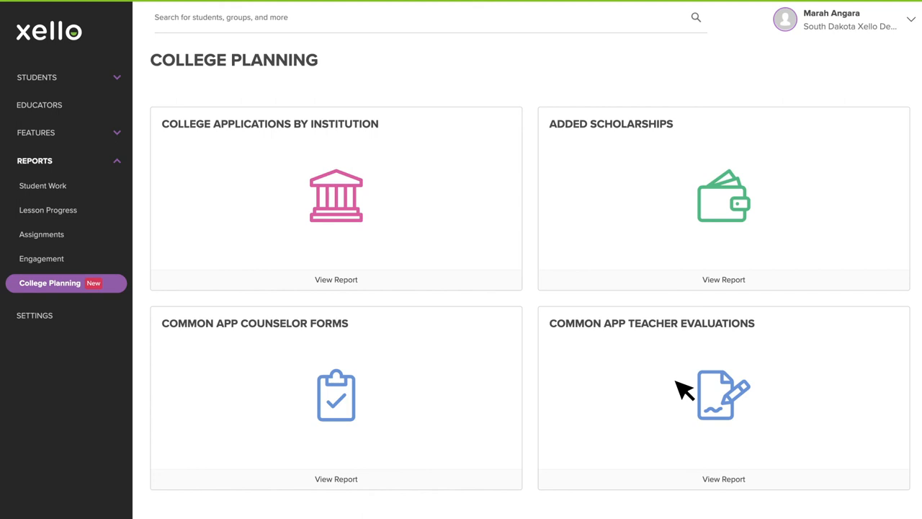
{"action": "mouse_move", "coordinate": [346, 483]}
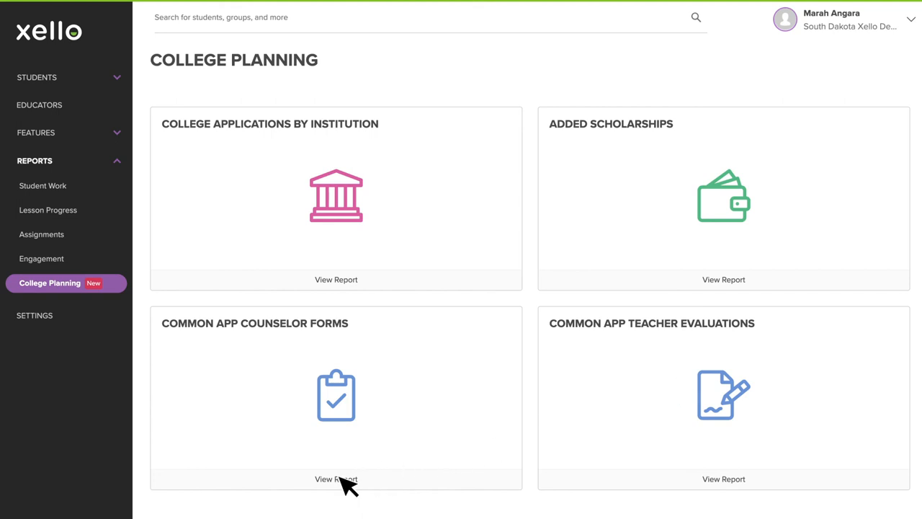
{"action": "left_click", "coordinate": [336, 478]}
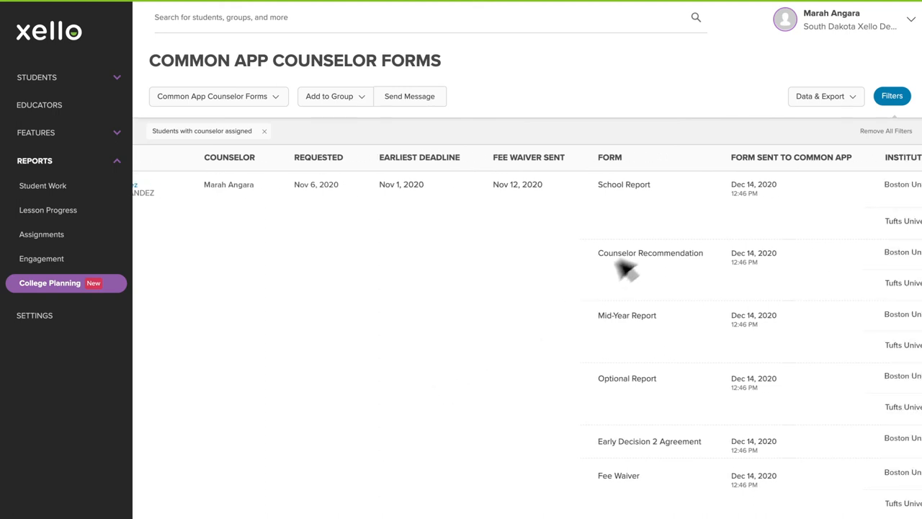
{"action": "scroll", "scroll_direction": "right", "scroll_amount": 3}
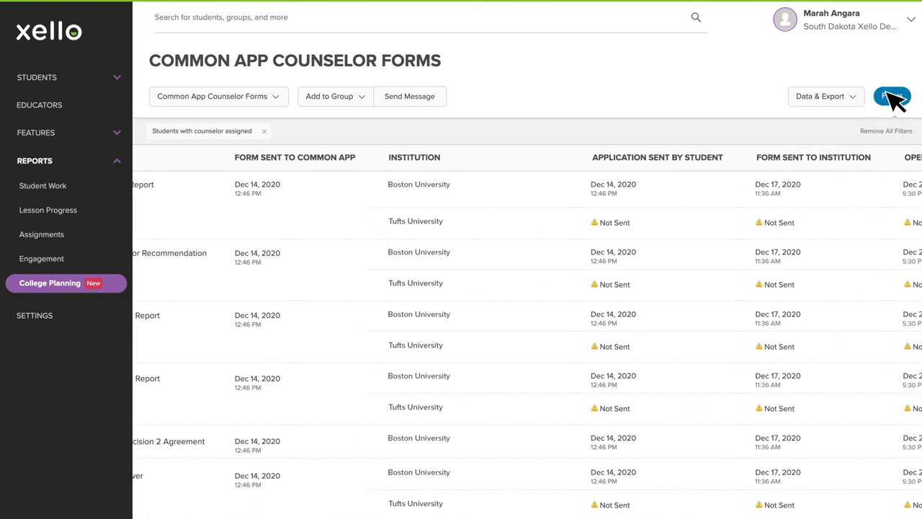
Step: Check the report's Filters without changes, then switch to Common App Teacher Evaluations
{"action": "left_click", "coordinate": [892, 95]}
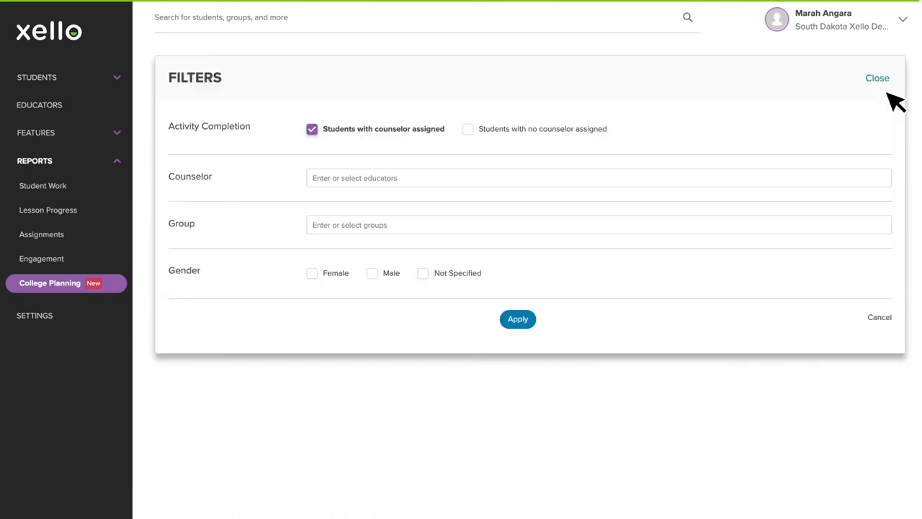
{"action": "left_click", "coordinate": [877, 78]}
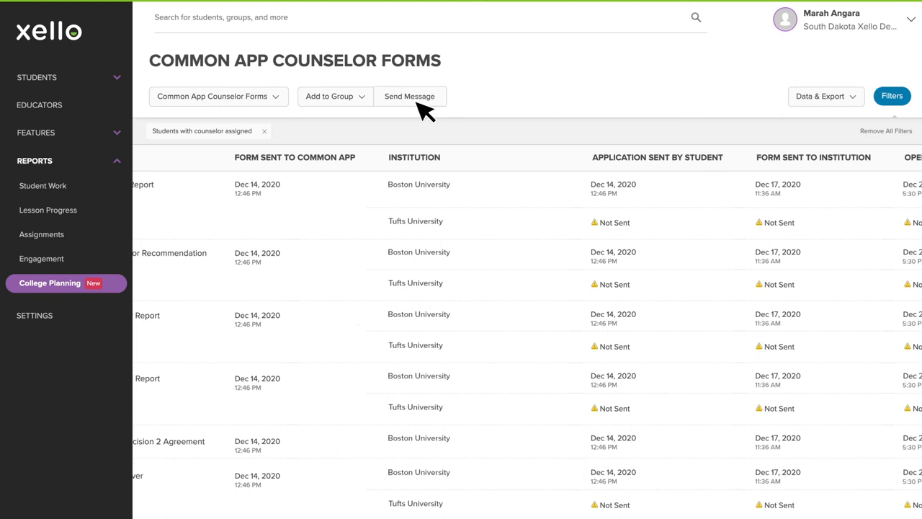
{"action": "left_click", "coordinate": [409, 95]}
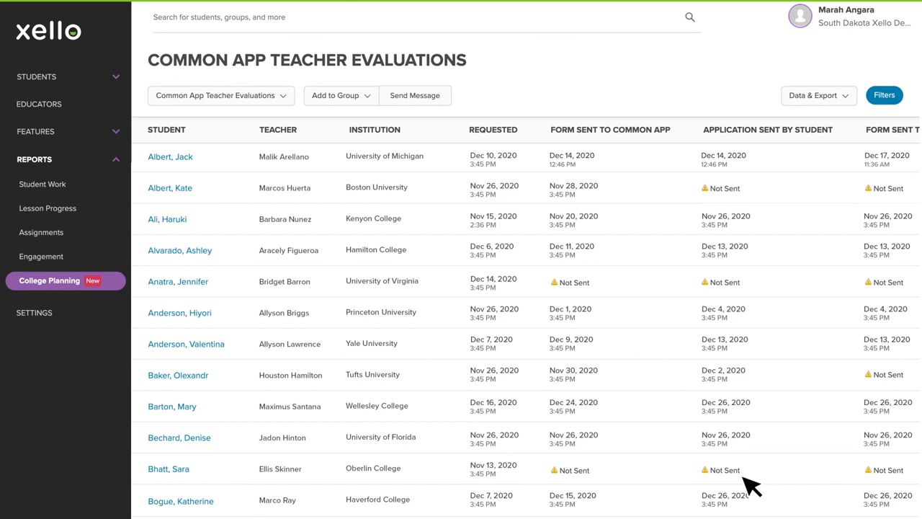
{"action": "mouse_move", "coordinate": [530, 148]}
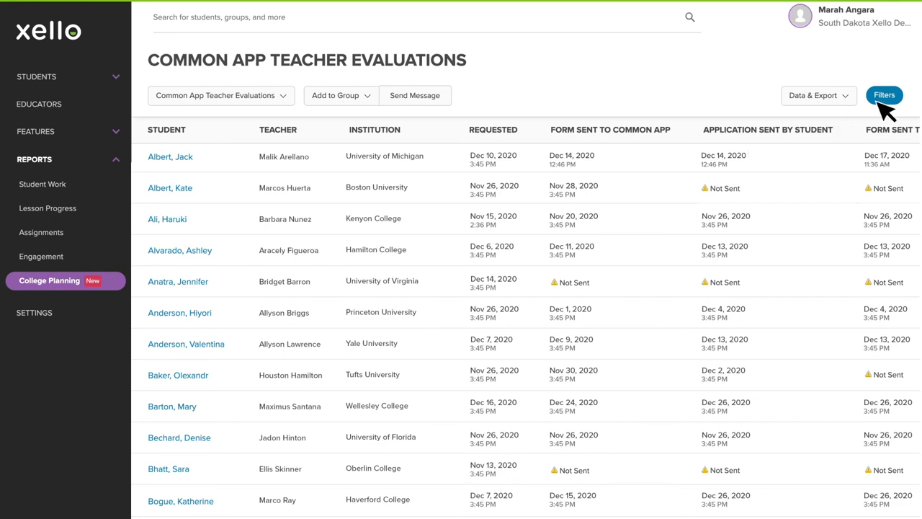
{"action": "mouse_move", "coordinate": [823, 109]}
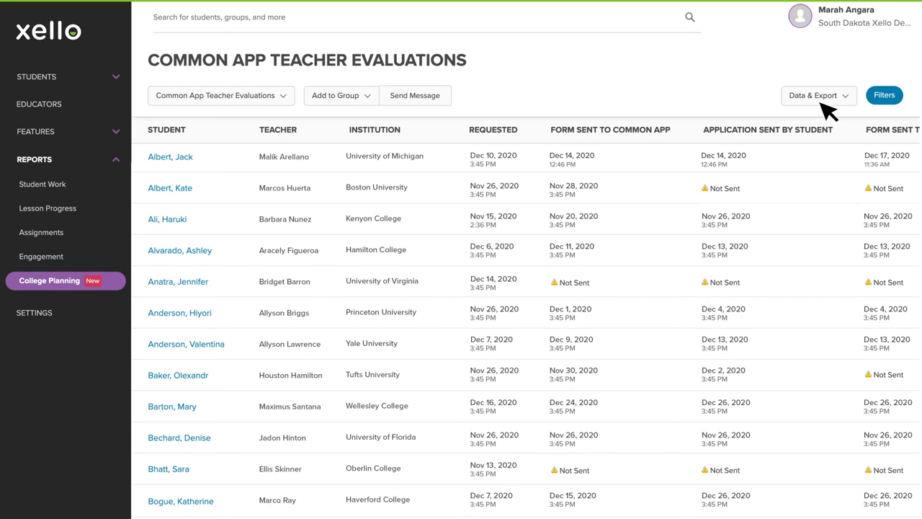
Step: Show the Data & Export options offering Excel and CSV downloads
{"action": "left_click", "coordinate": [818, 95]}
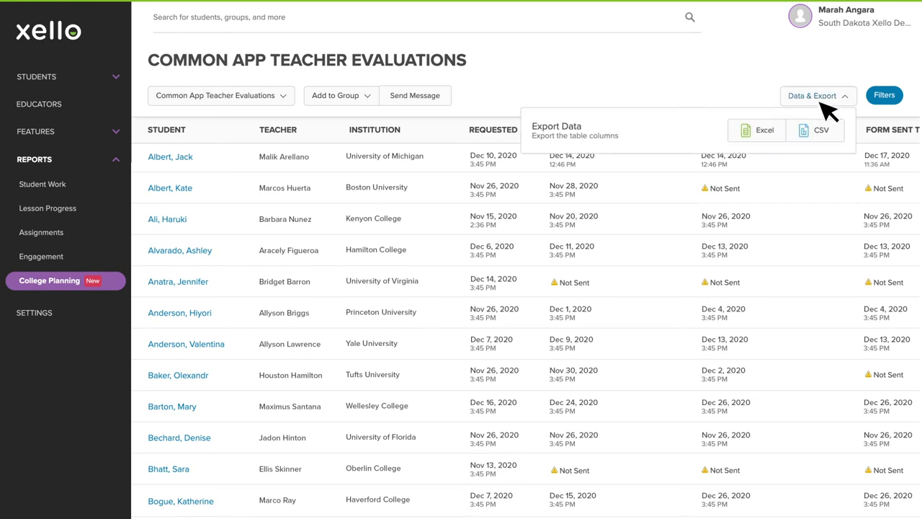